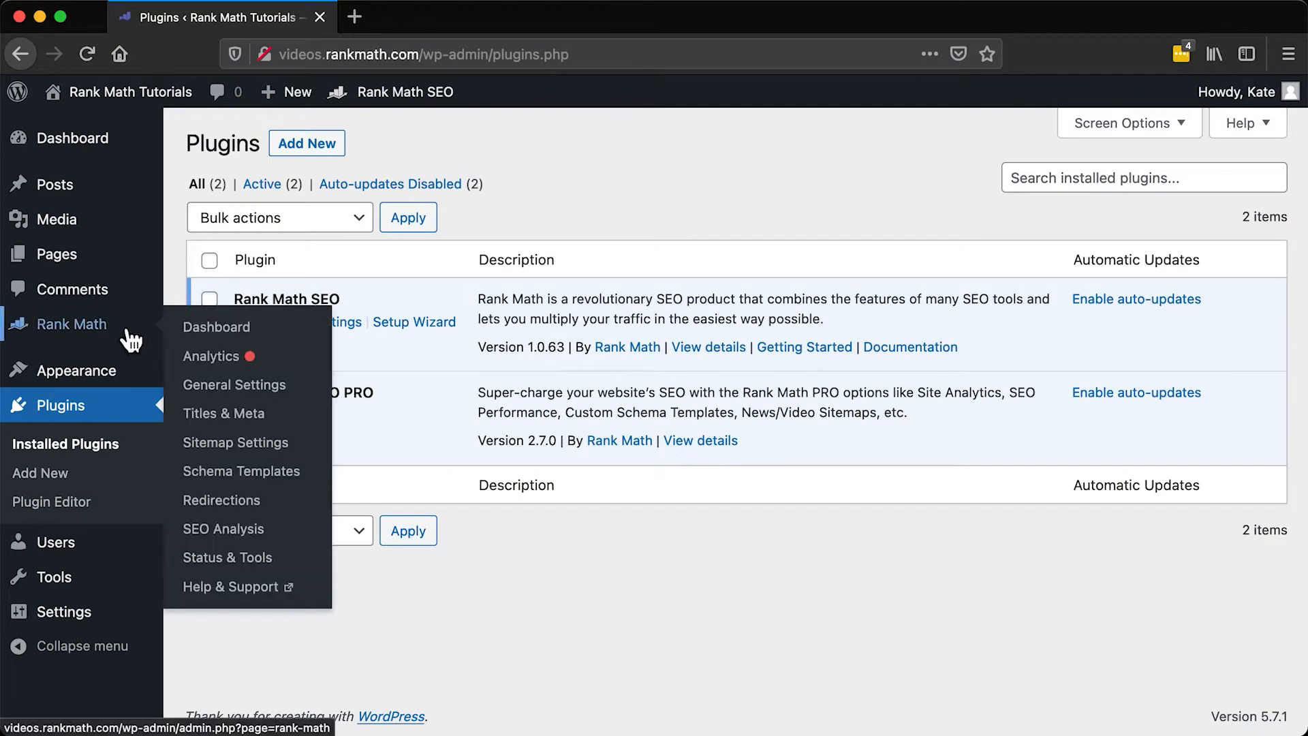
- Enable the 404 Monitor module on the Rank Math dashboard and view its log
left_click(216, 326)
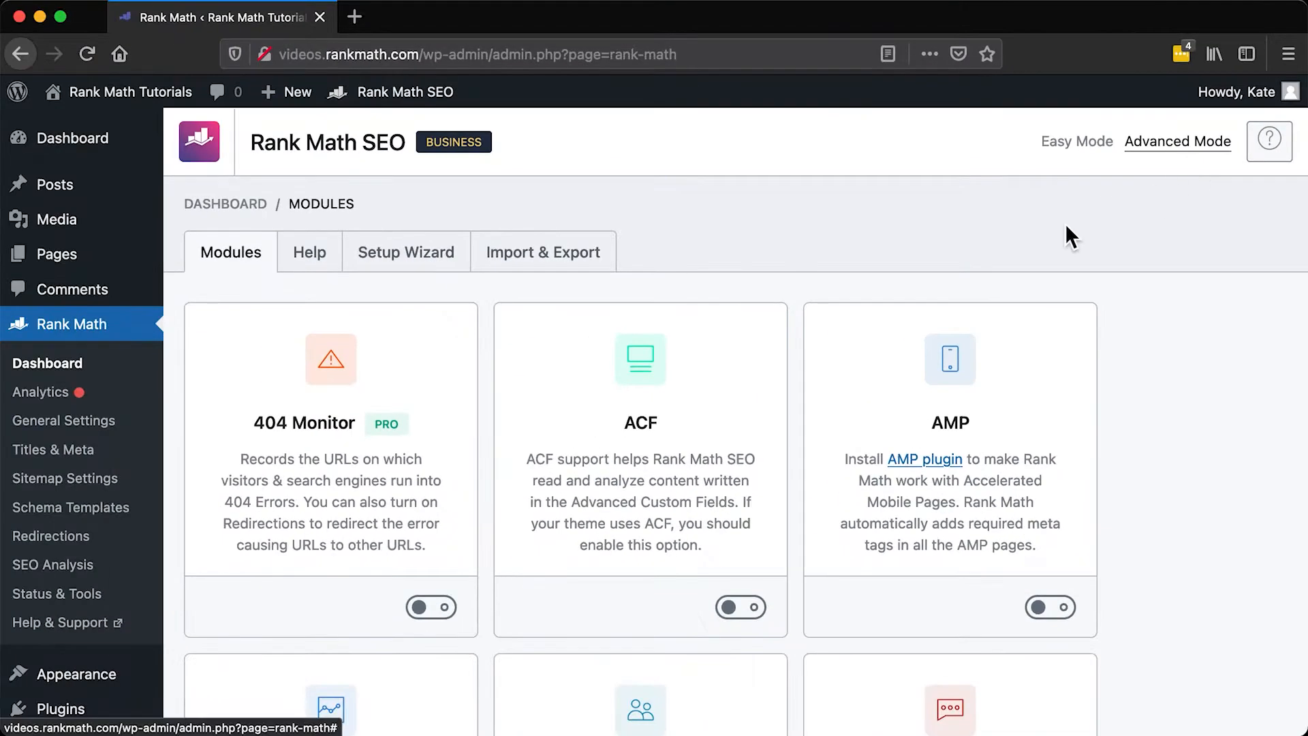
left_click(430, 606)
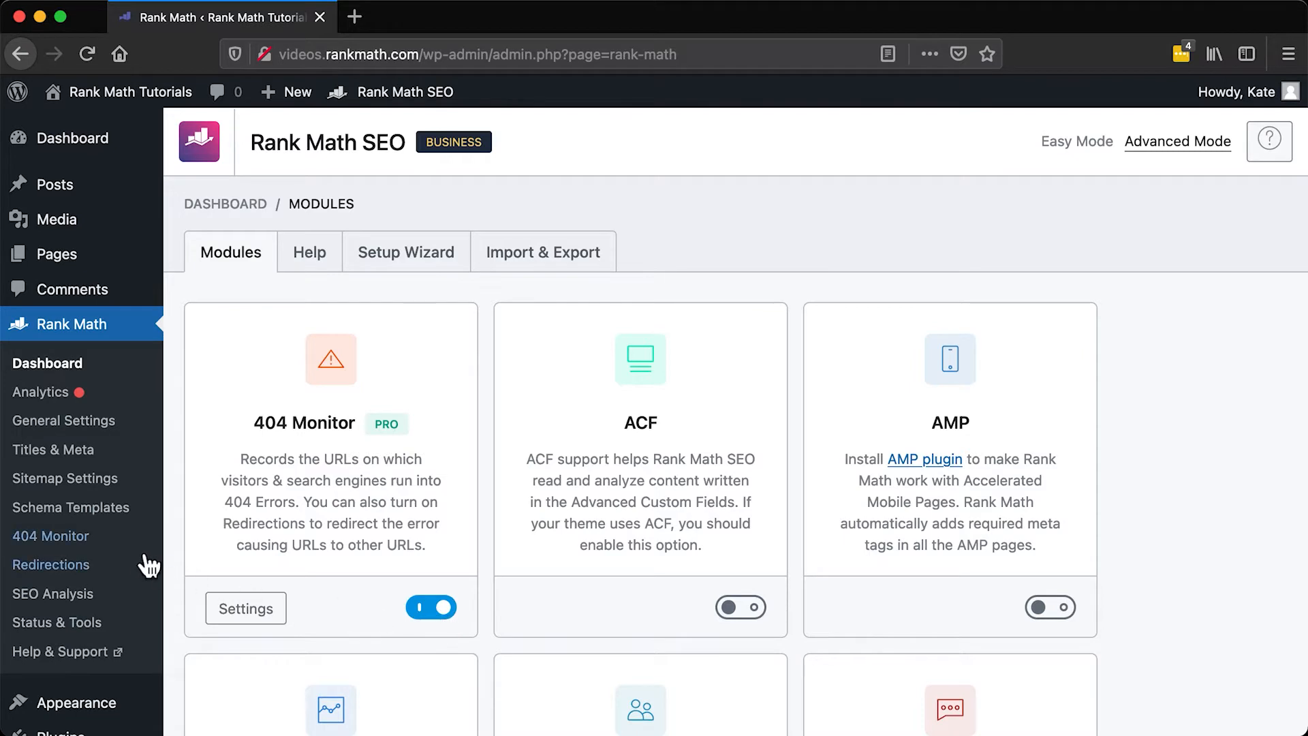
left_click(50, 536)
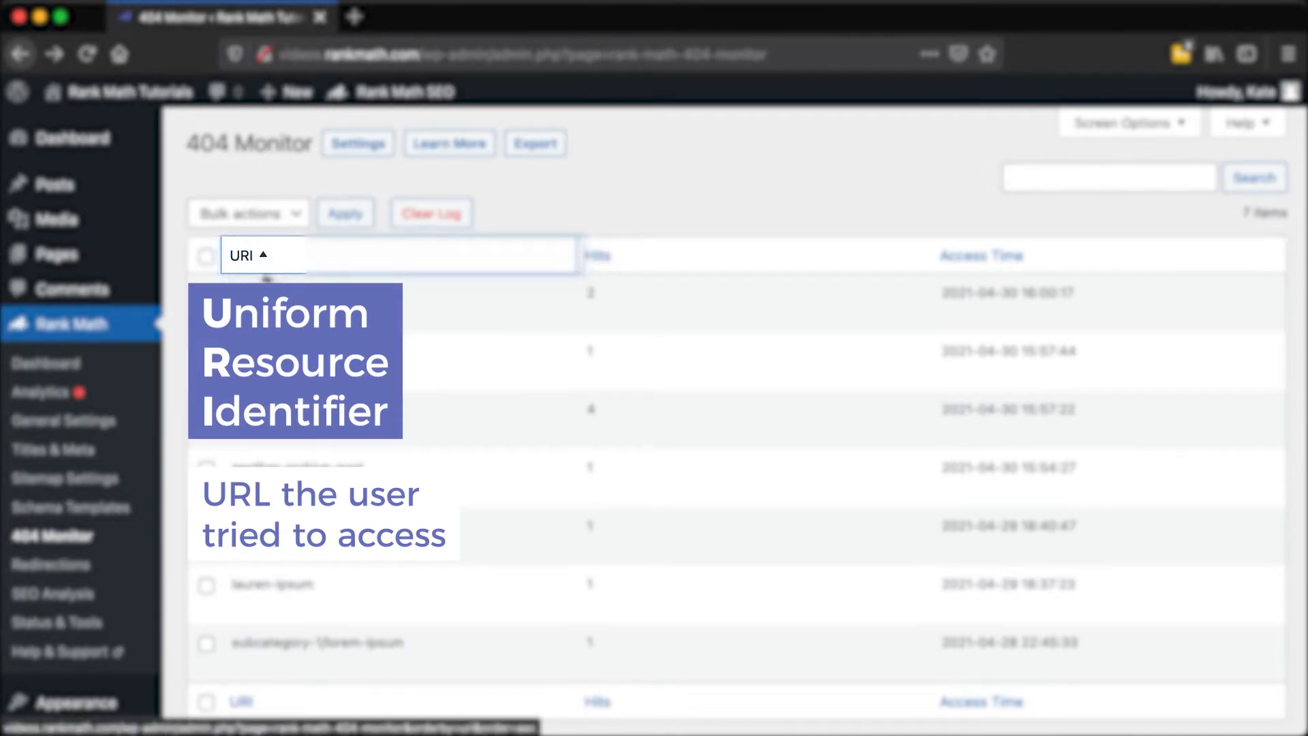
- Sort the seven-entry 404 log by URI, then by hit count
left_click(598, 255)
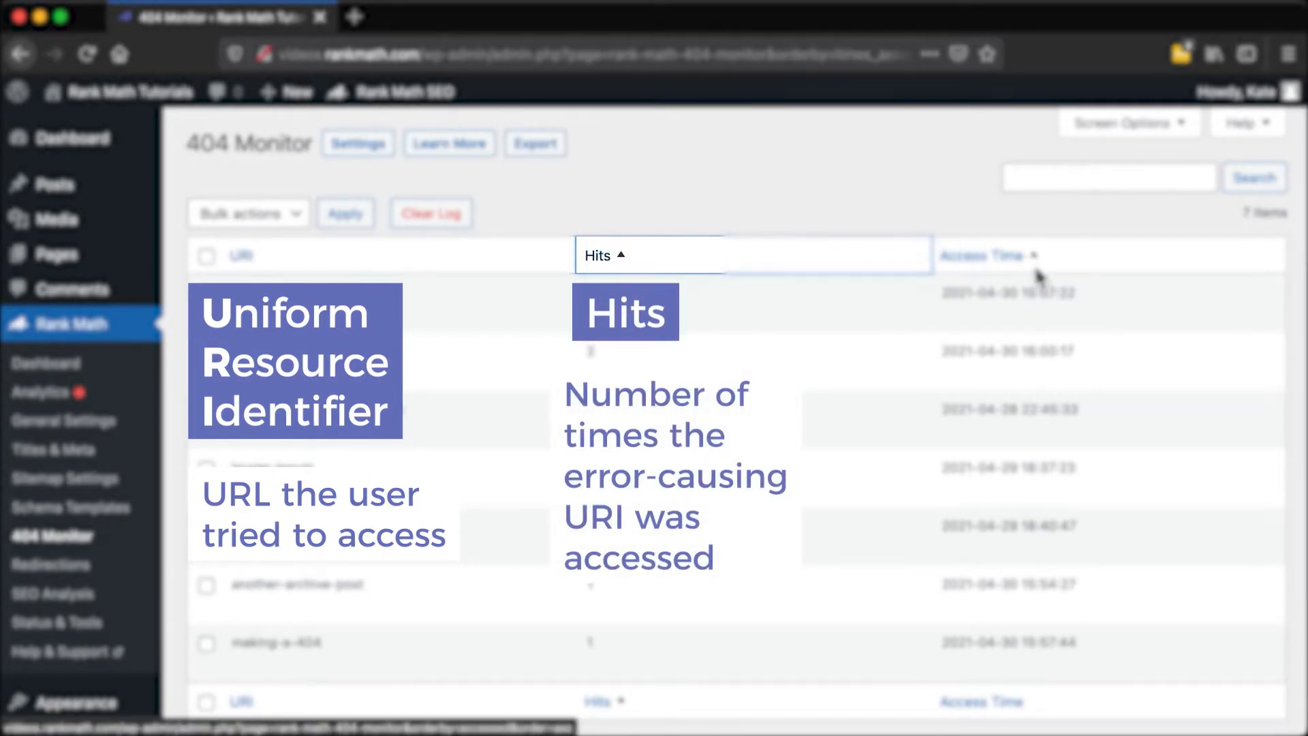
left_click(984, 256)
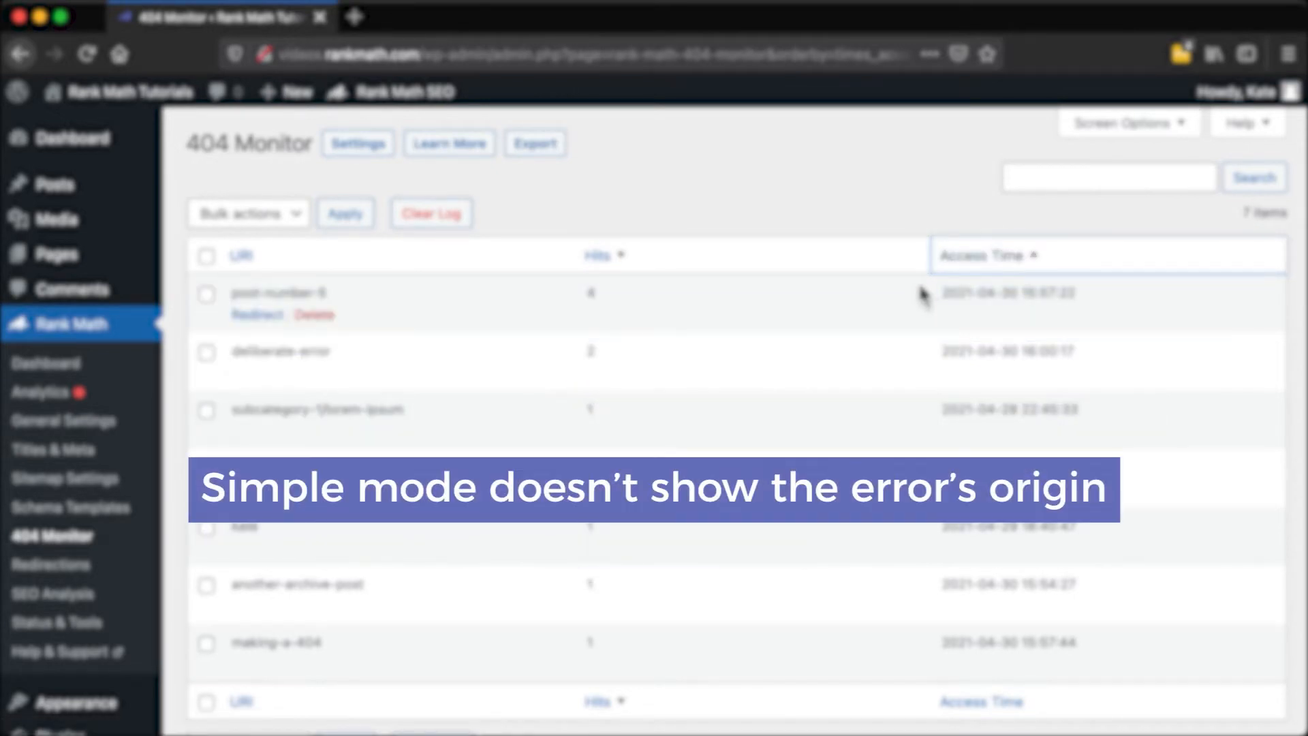
mouse_move(543, 326)
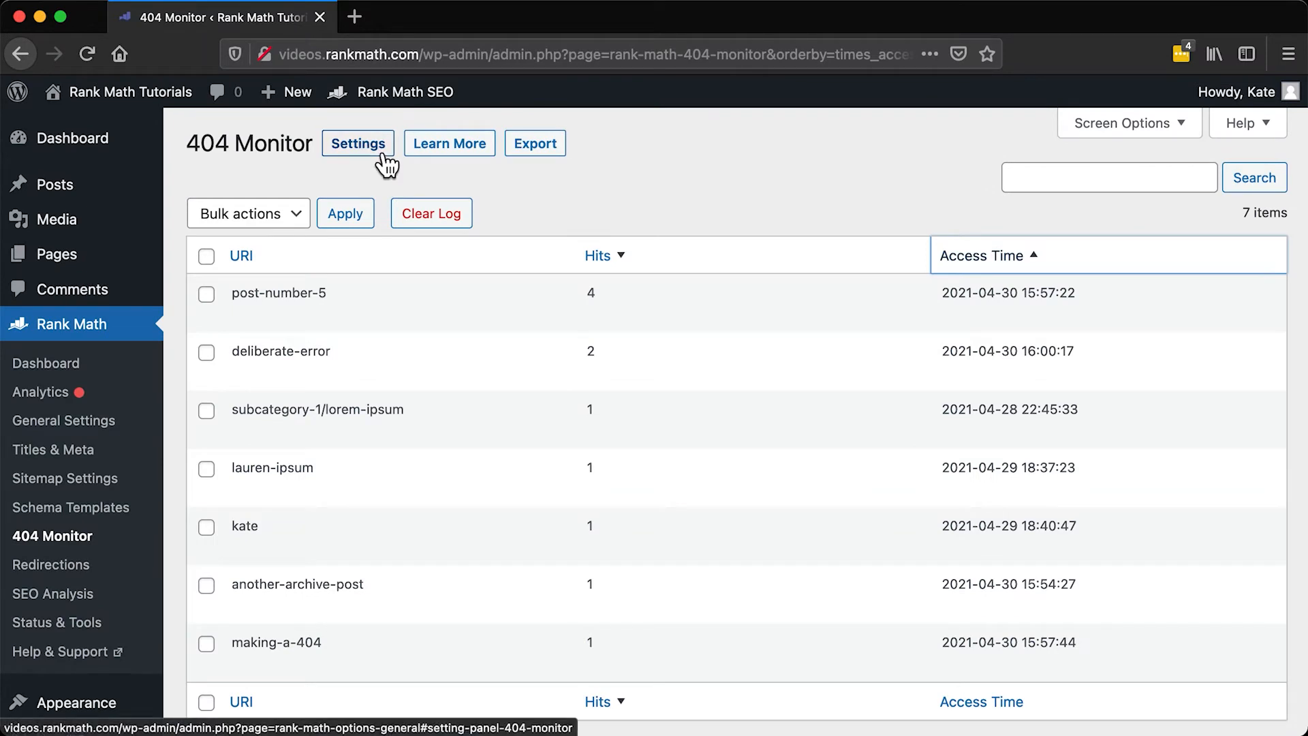
- Set the 404 Monitor mode to Advanced and review the large-log warning
left_click(358, 143)
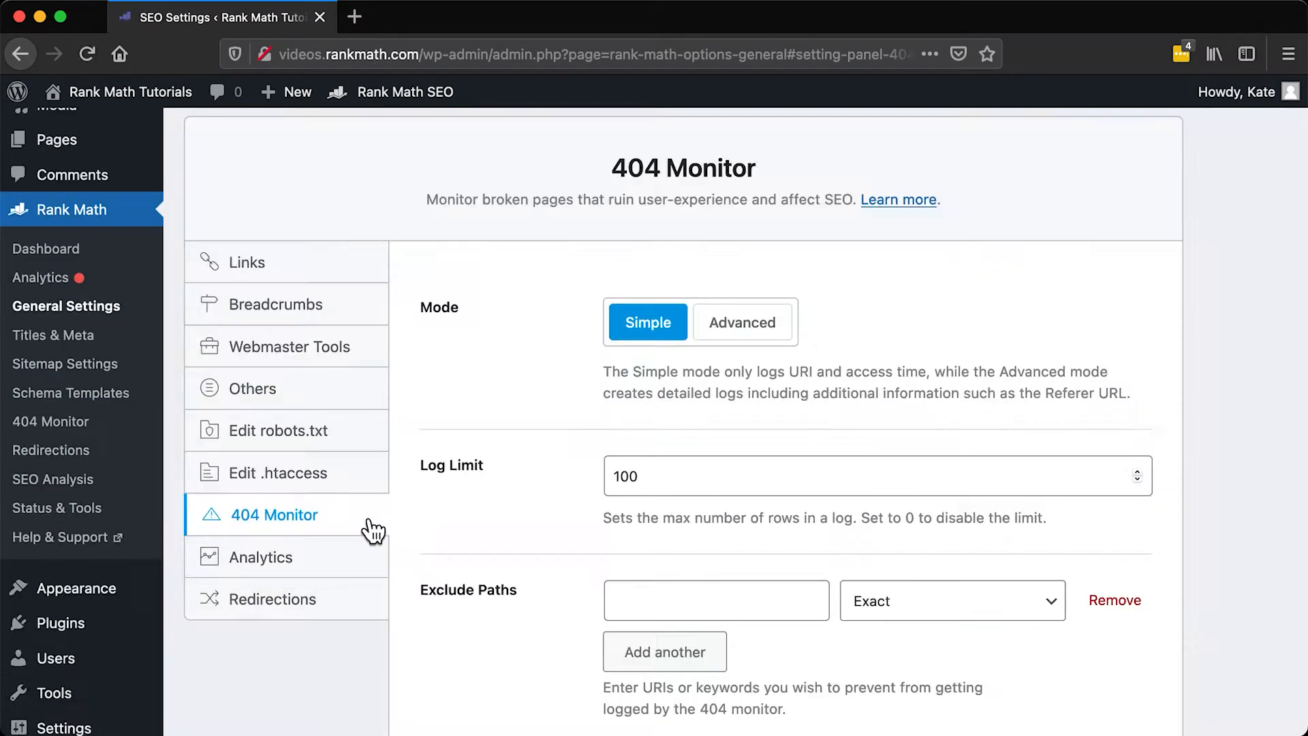
left_click(272, 515)
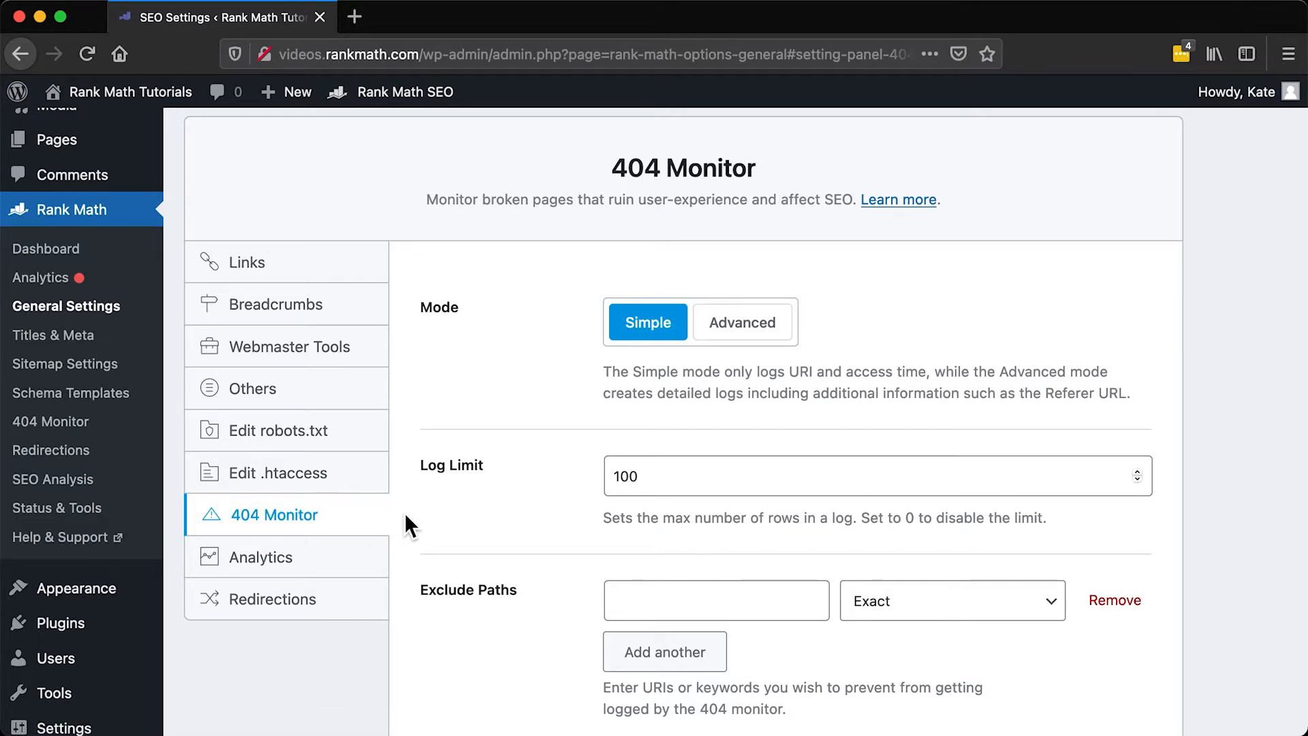
left_click(740, 323)
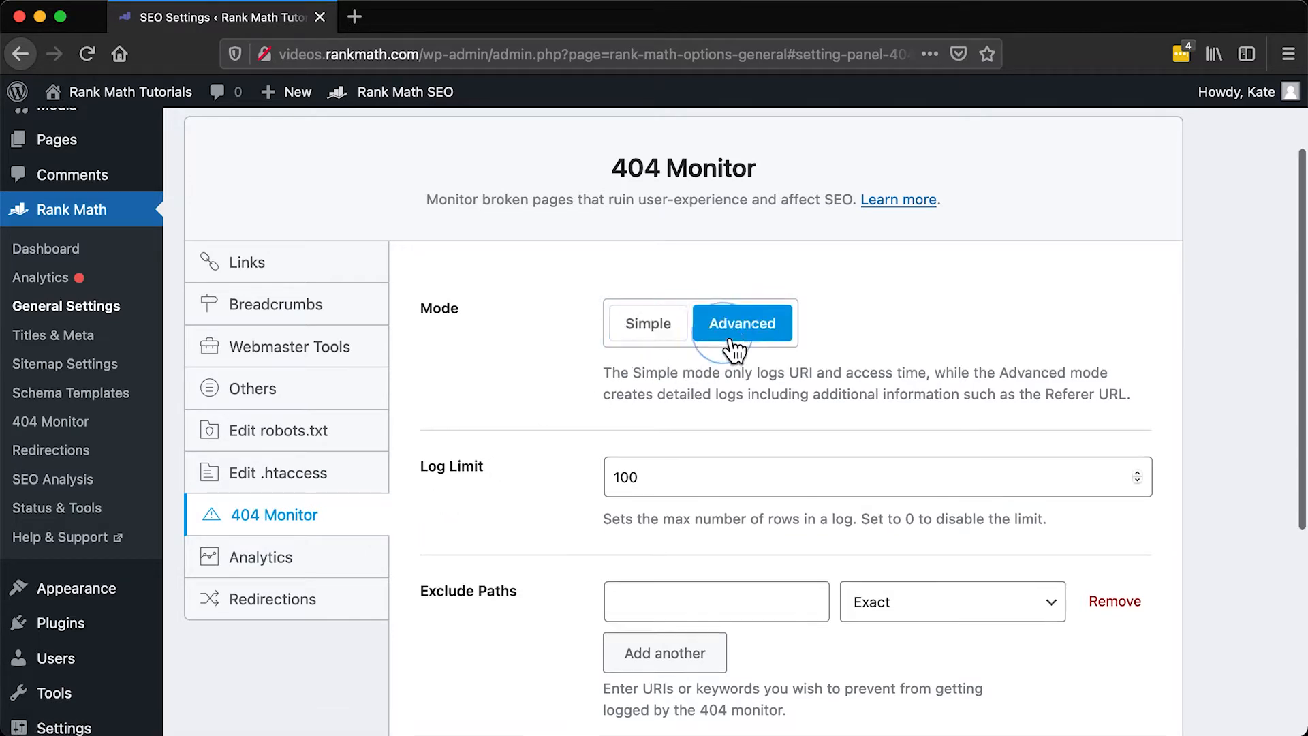
left_click(741, 323)
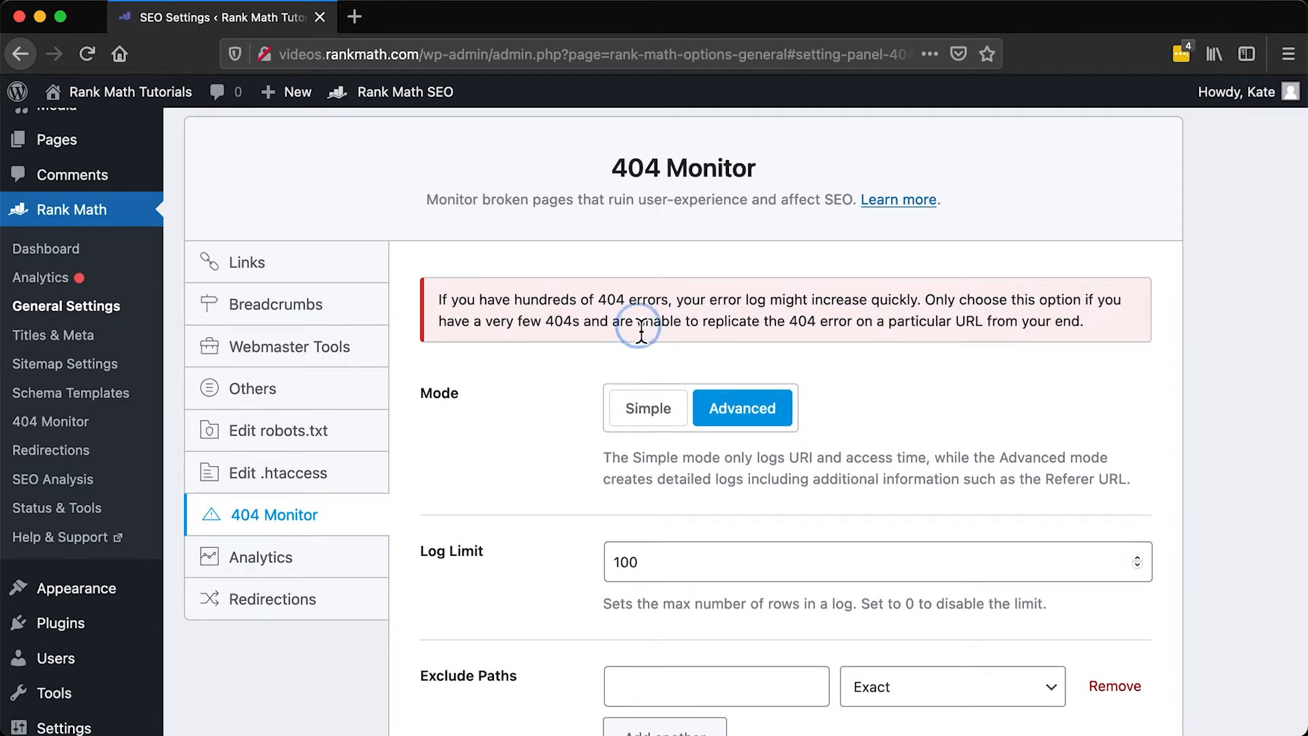
left_click_drag(638, 321, 868, 320)
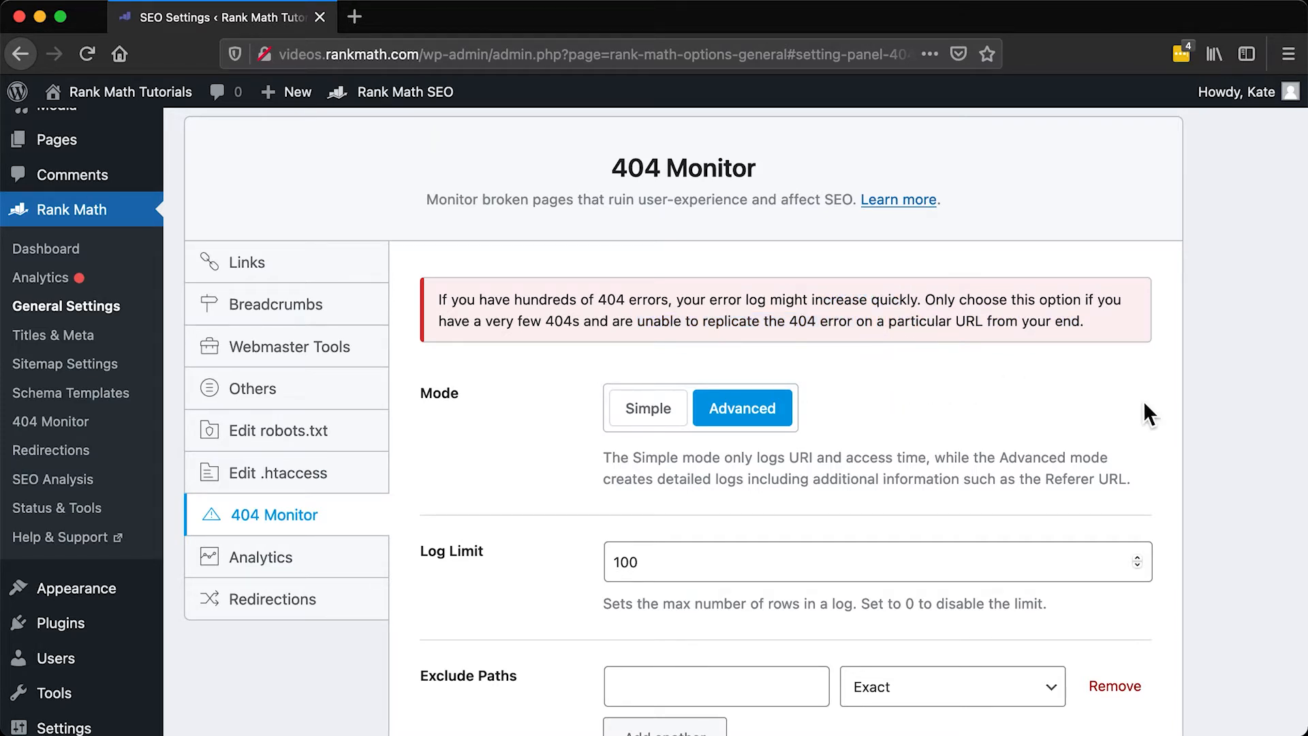
scroll("down", 3)
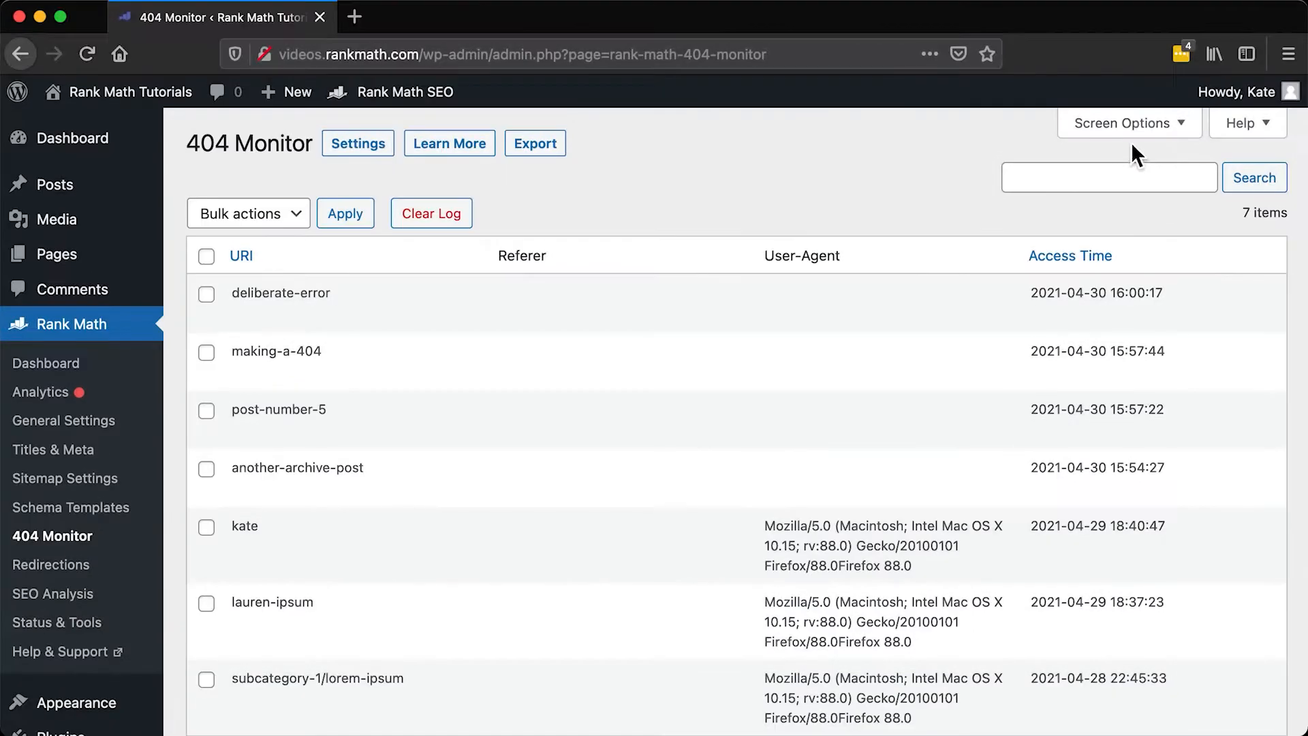
- Apply 100 items per page to the 404 log through Screen Options
left_click(1122, 123)
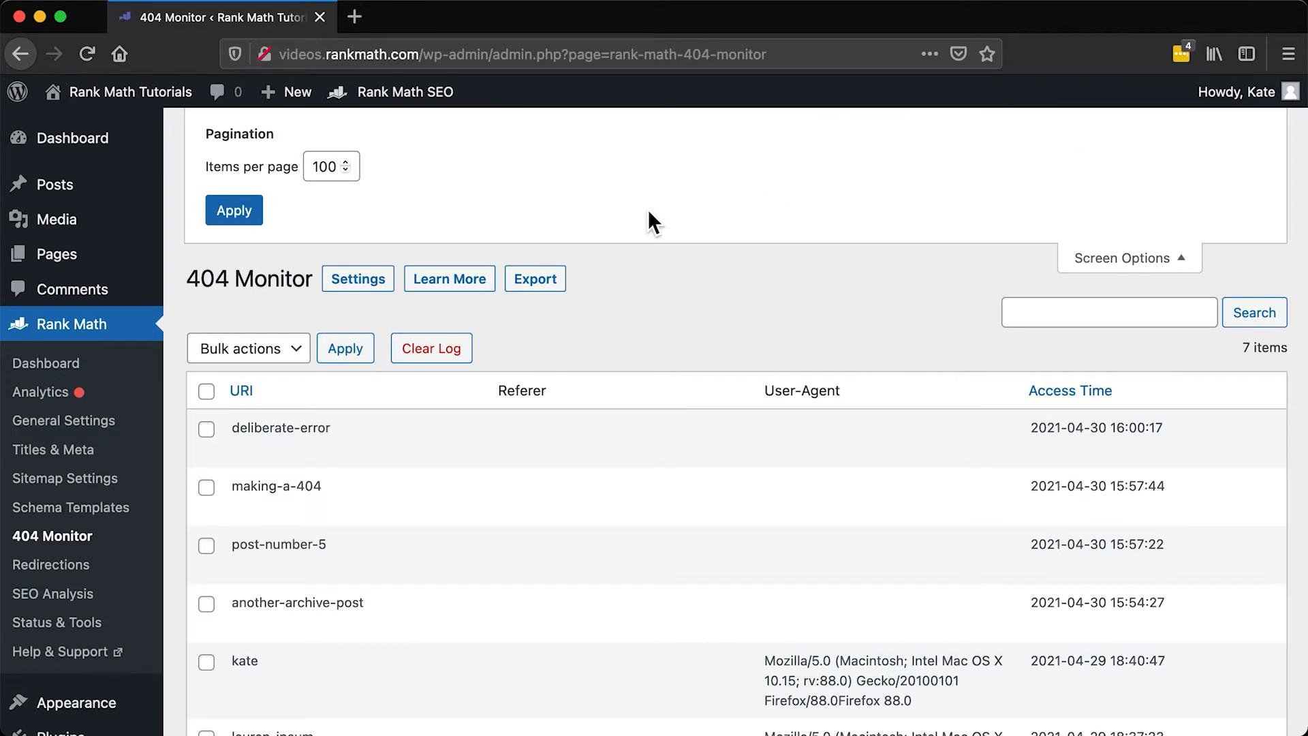
left_click(323, 166)
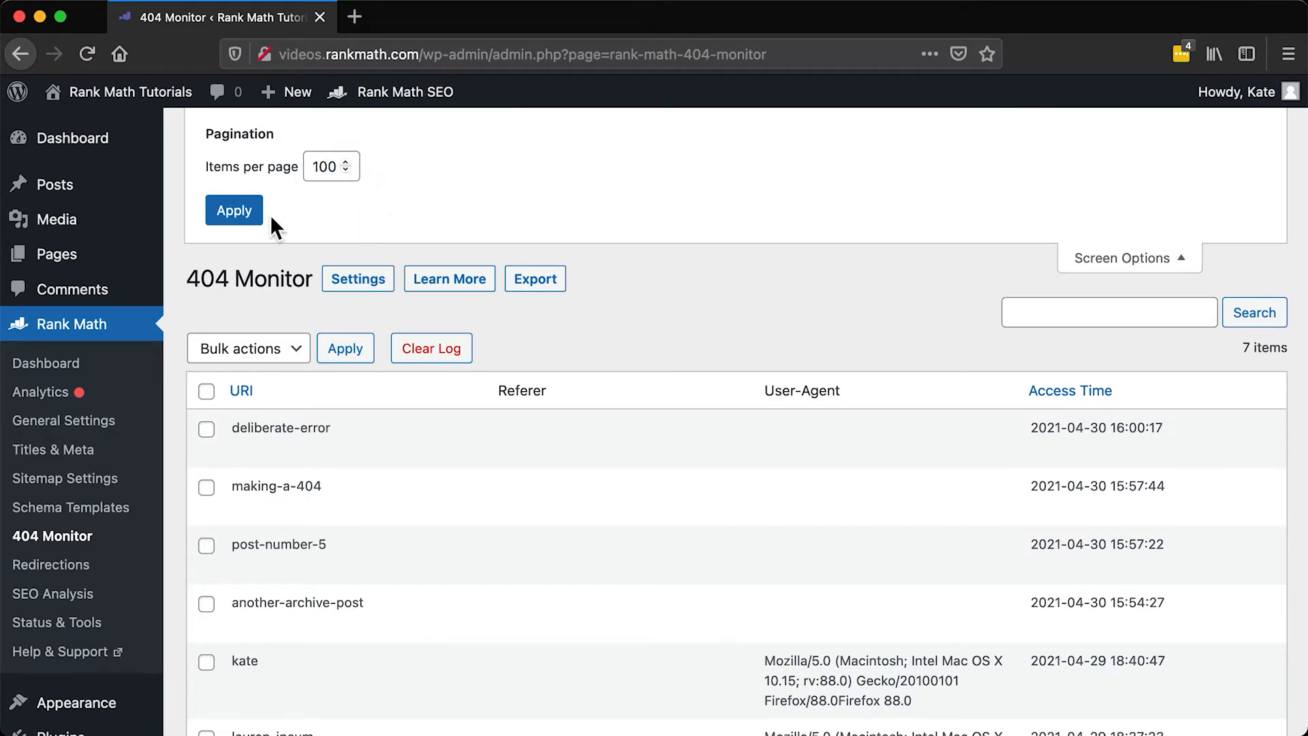
left_click(234, 210)
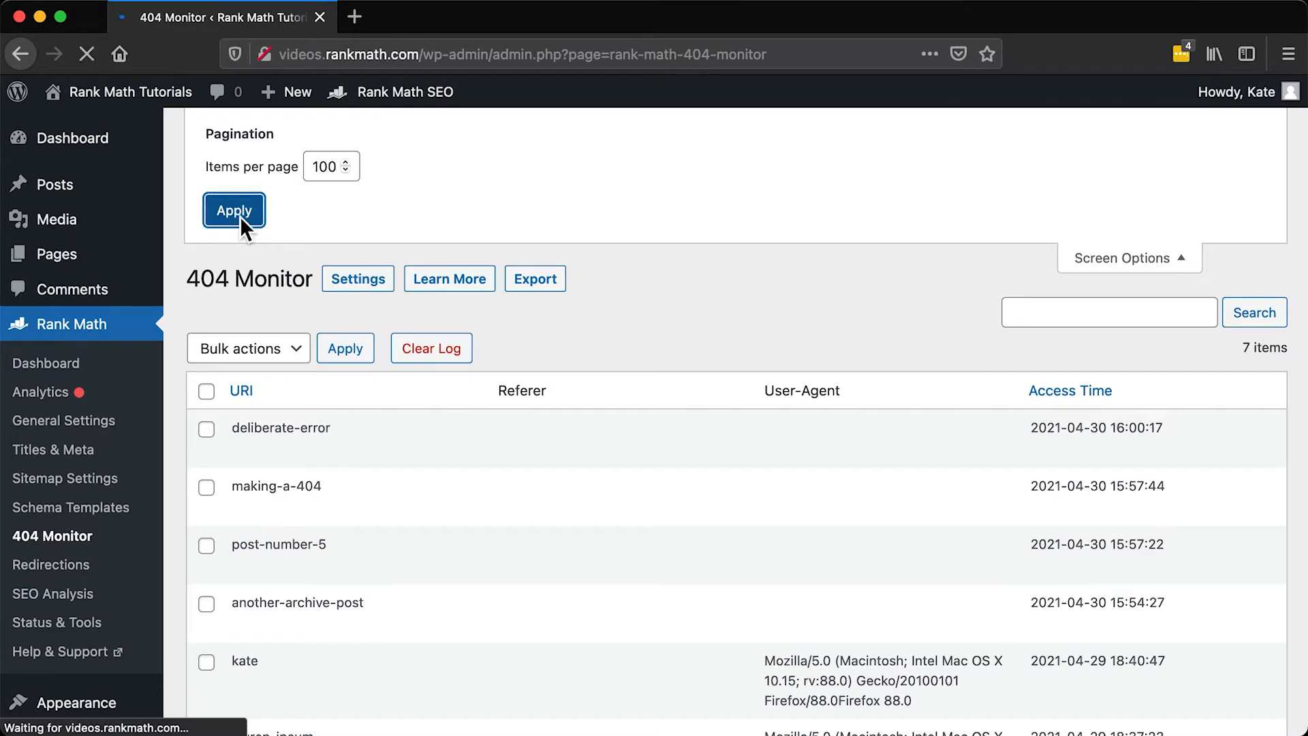
left_click(235, 209)
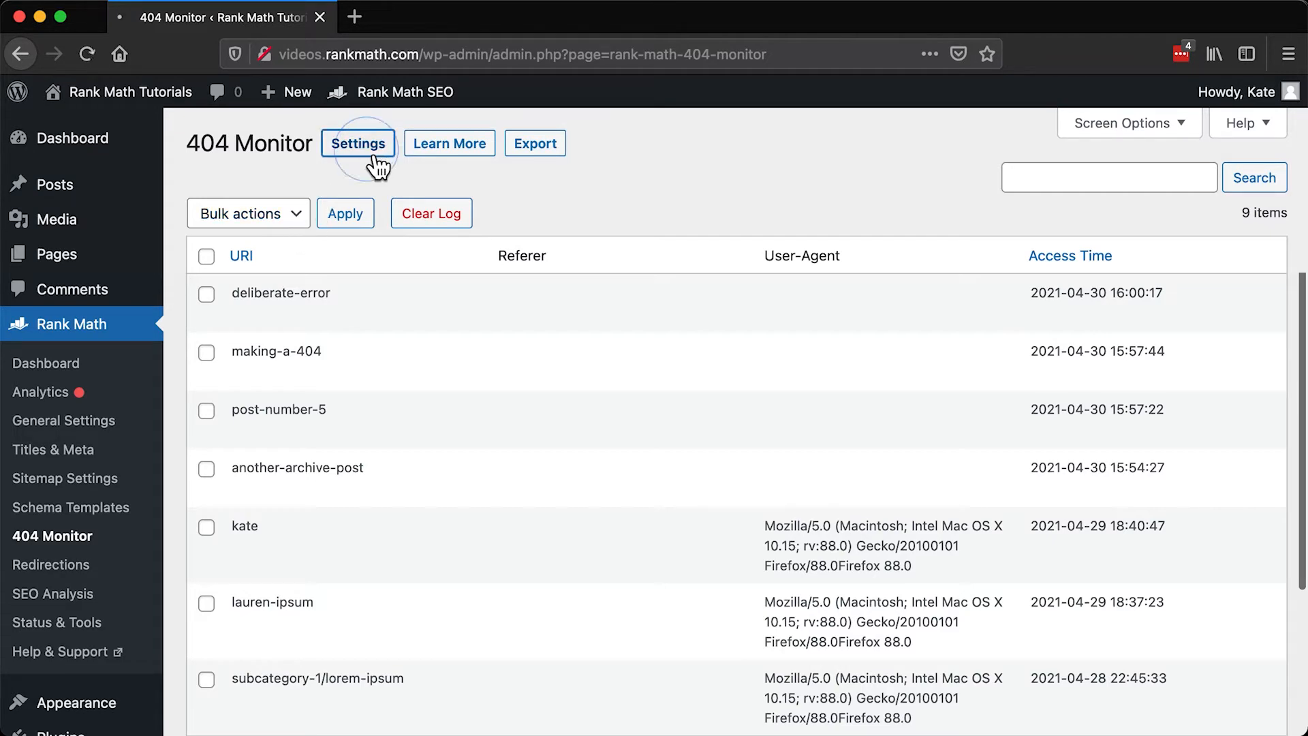
left_click(357, 142)
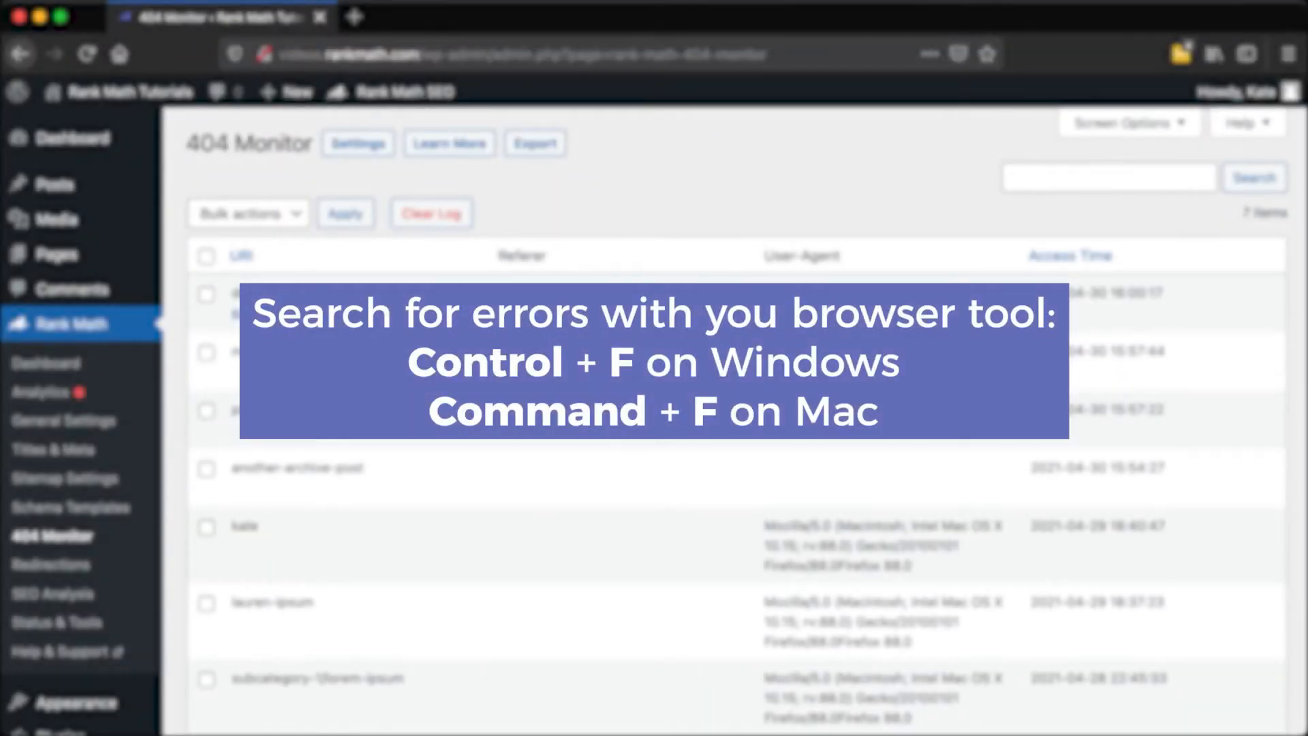
mouse_move(639, 219)
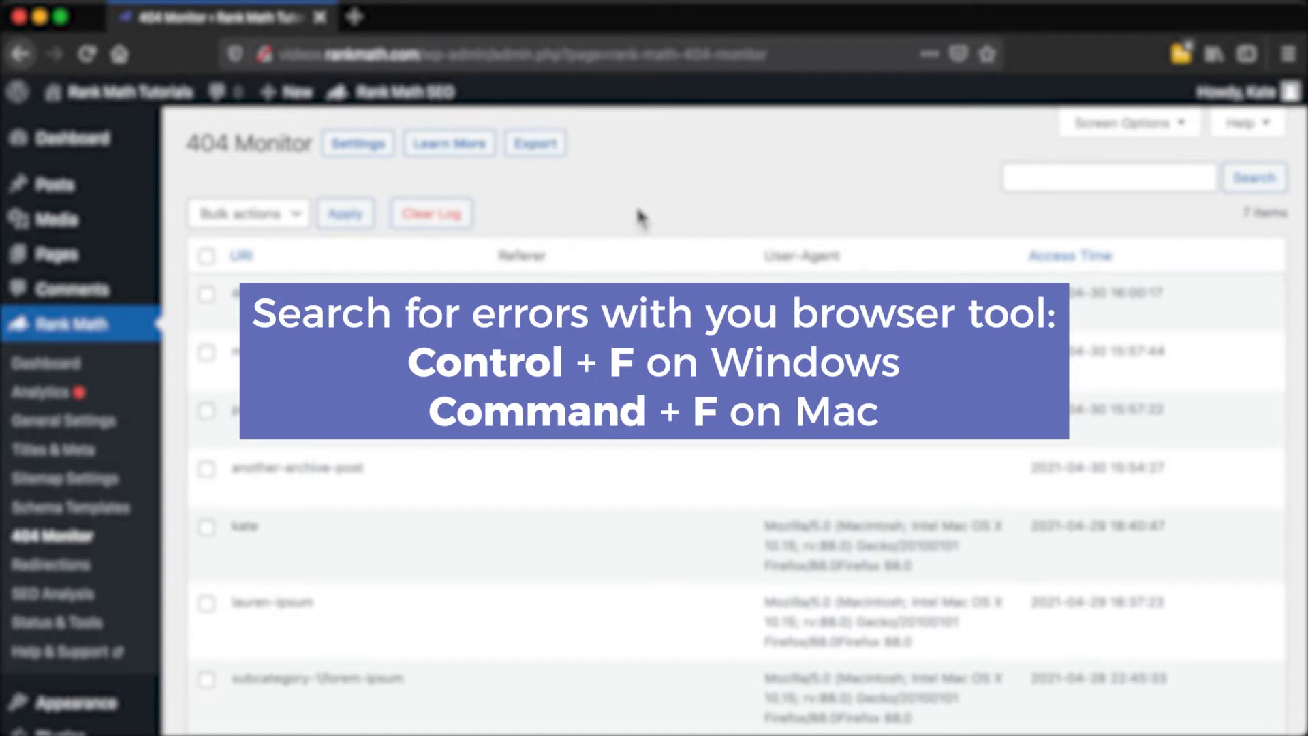
- Search the 404 log for 'another-archive-post'
key("cmd+f")
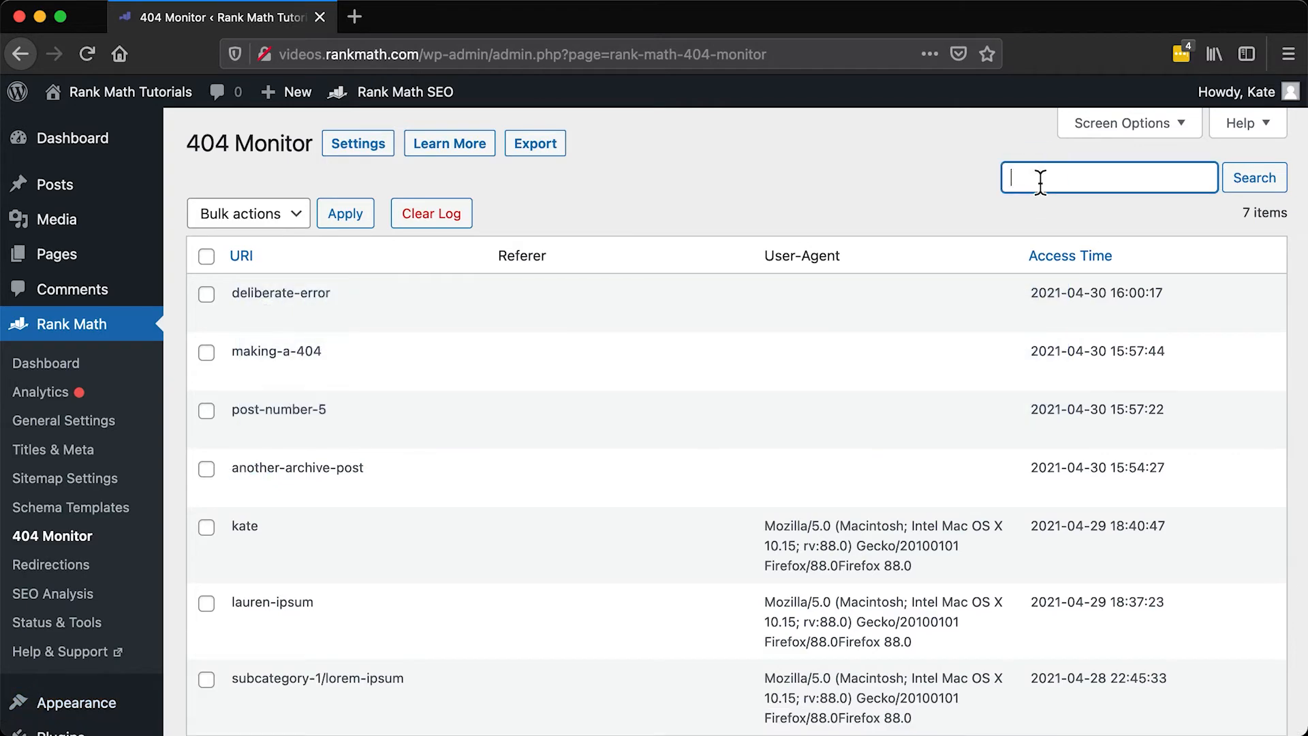
type("another-archive-post")
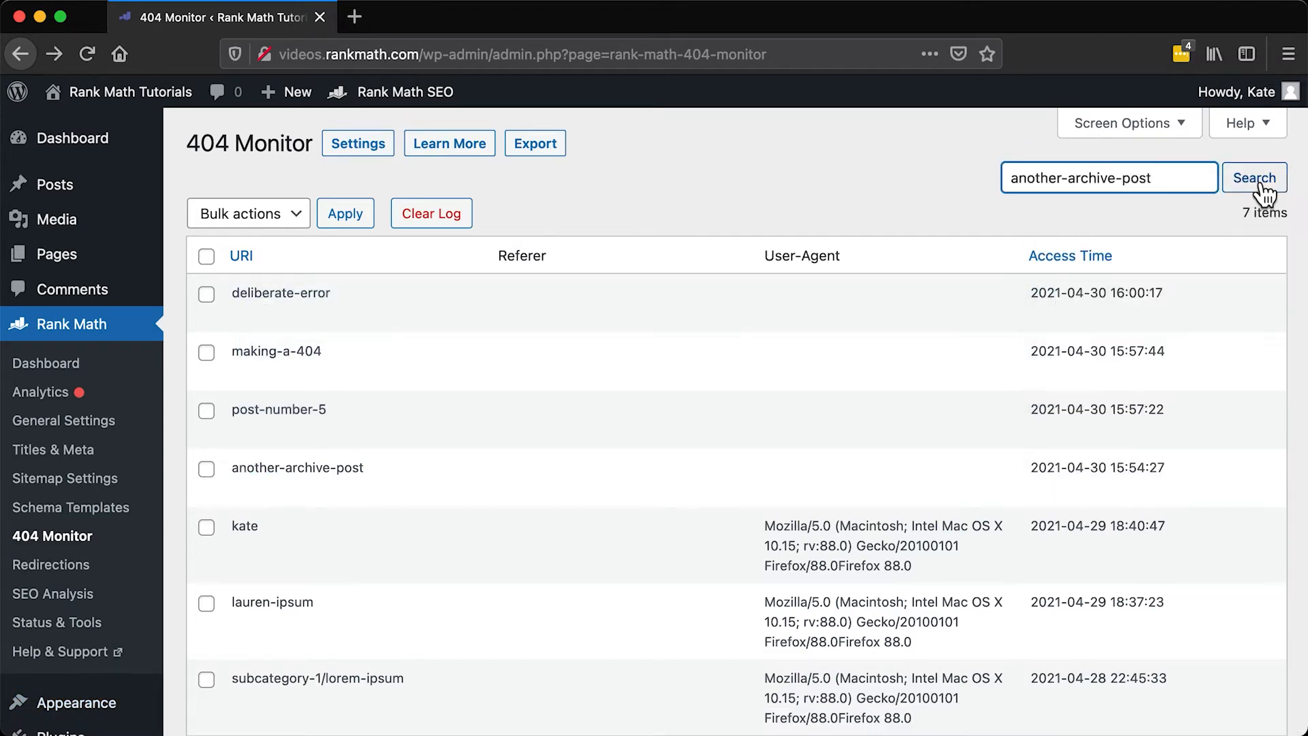
left_click(1254, 177)
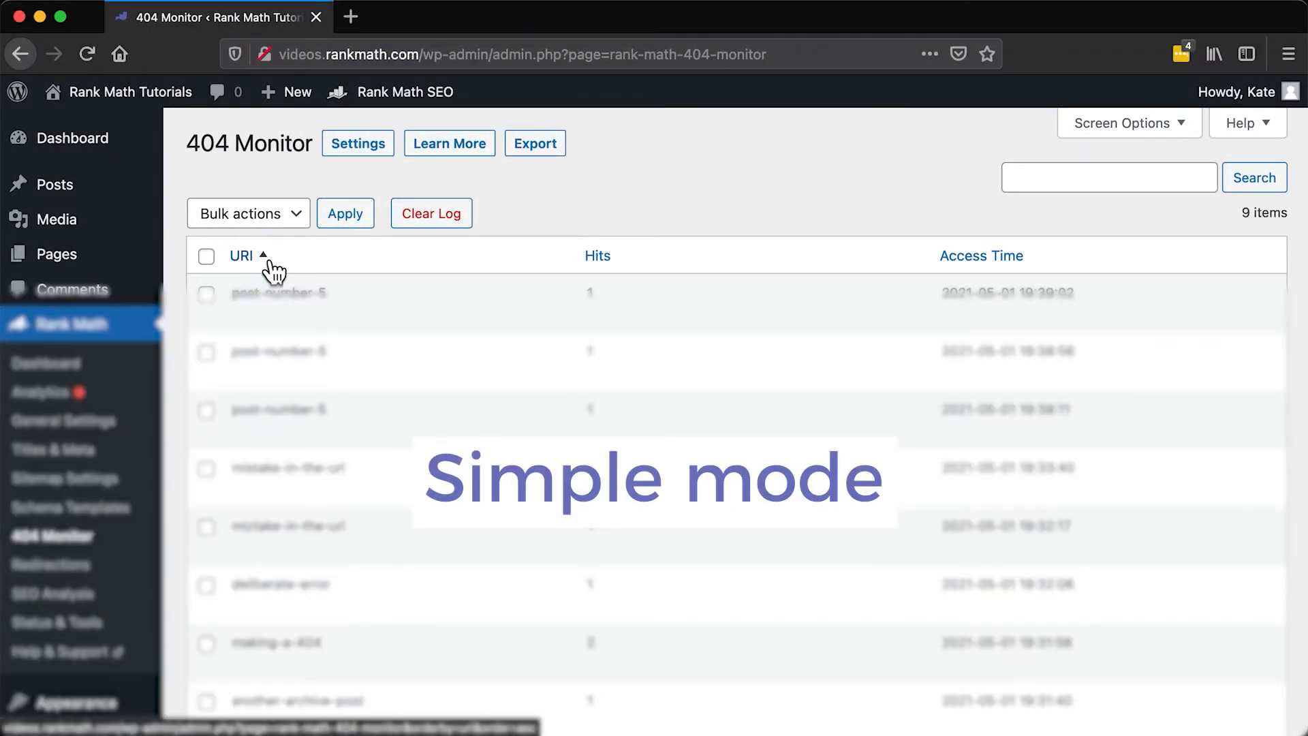
- Toggle the nine-entry log's sort order on the URI and Hits columns
left_click(241, 255)
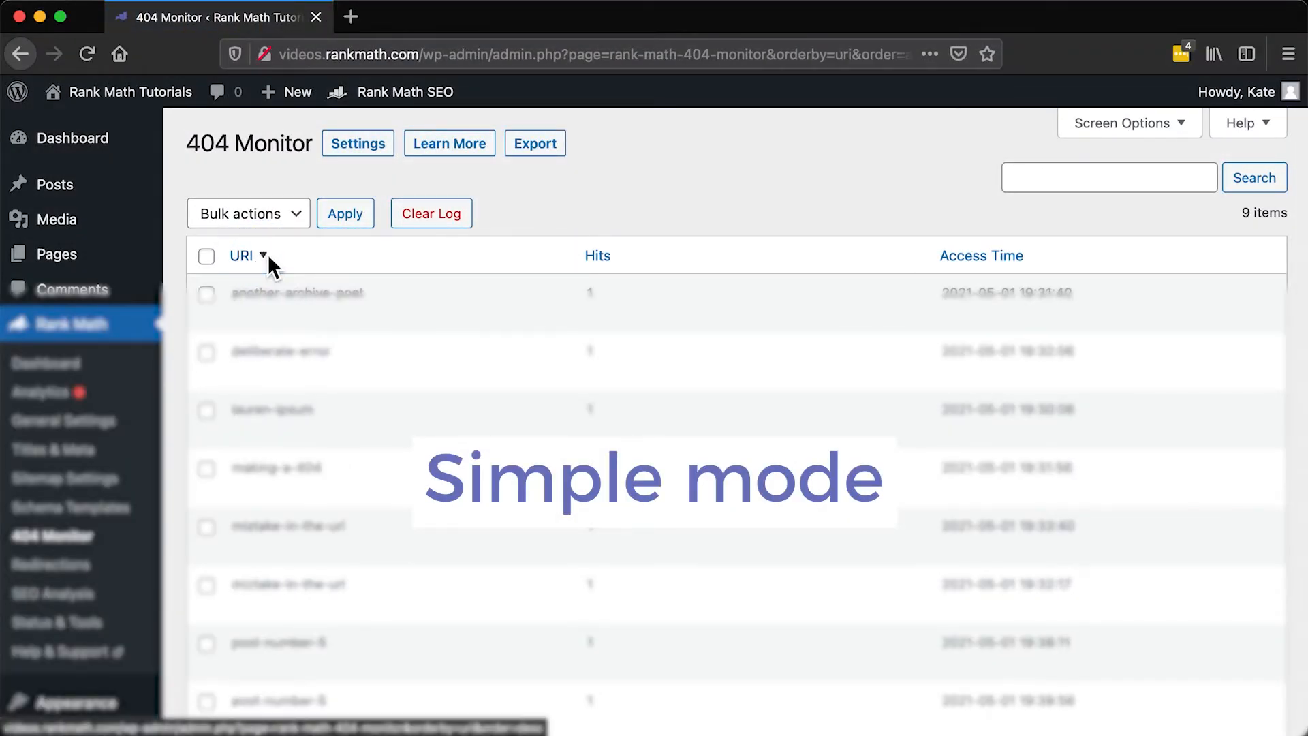
left_click(241, 256)
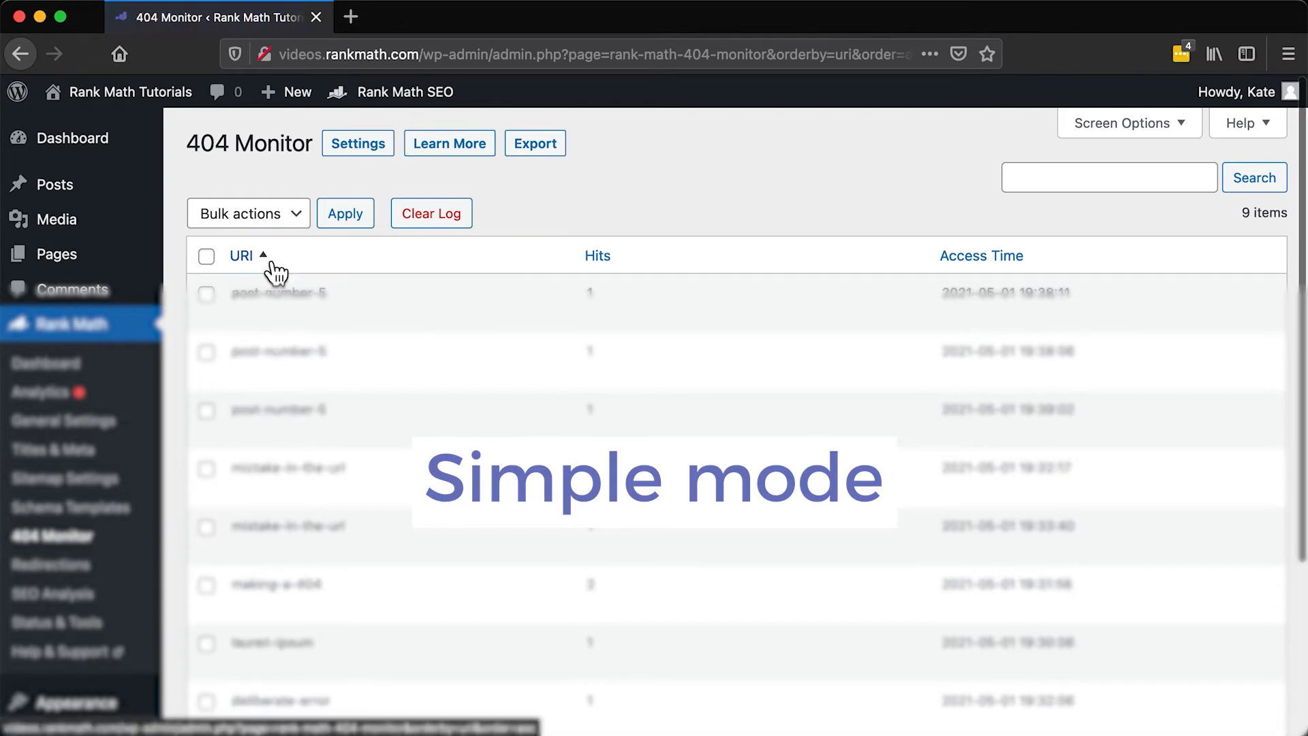
left_click(597, 256)
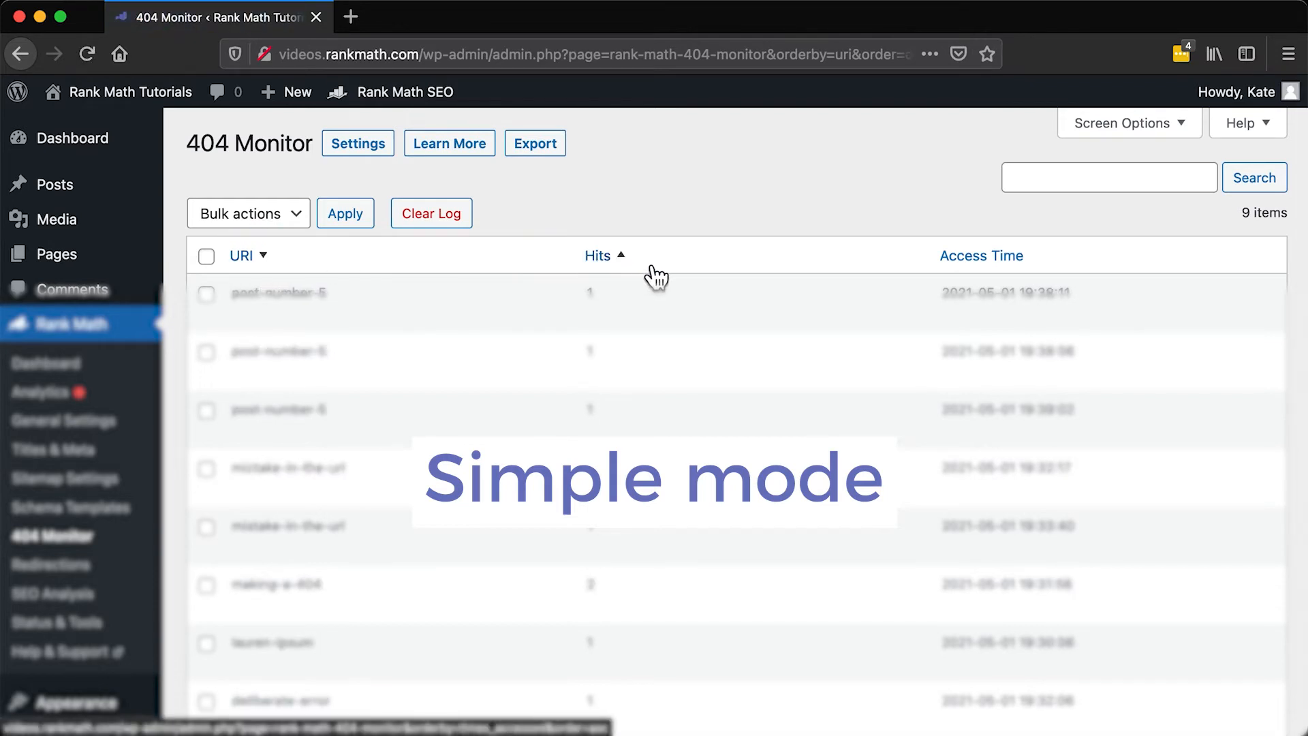
left_click(598, 255)
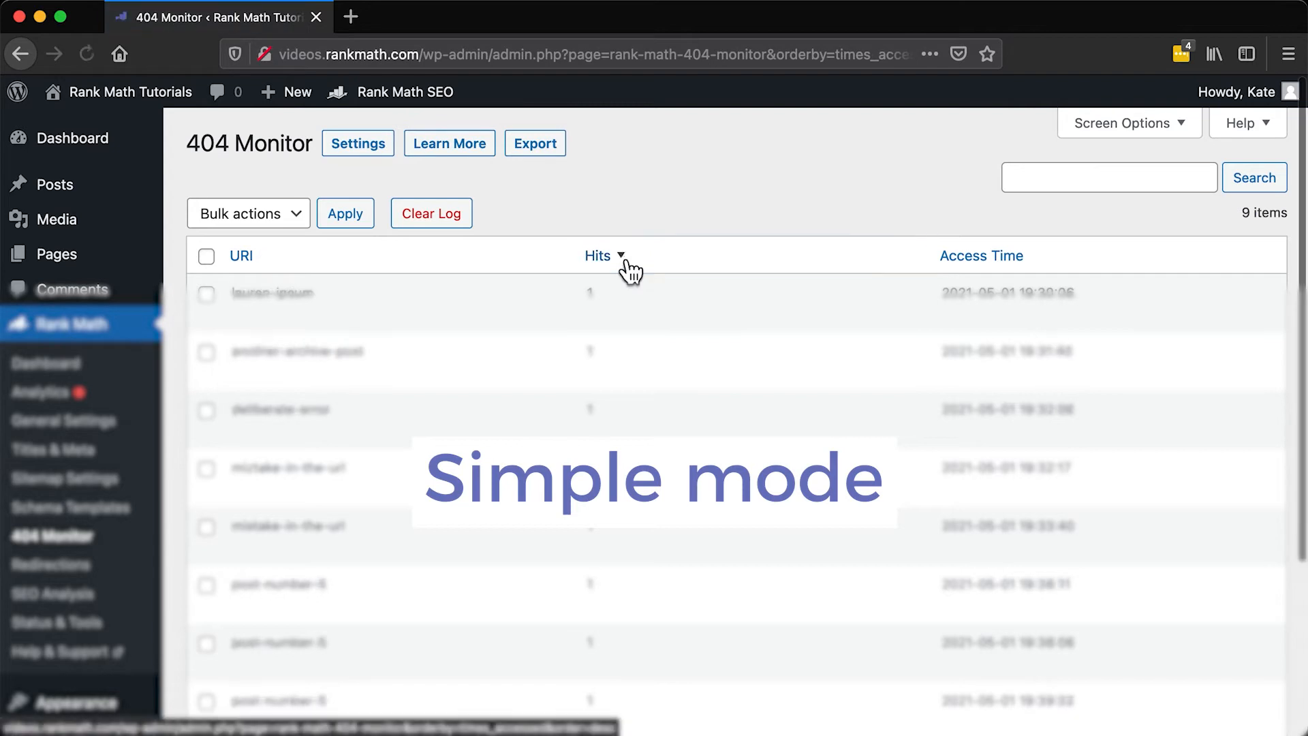
left_click(981, 256)
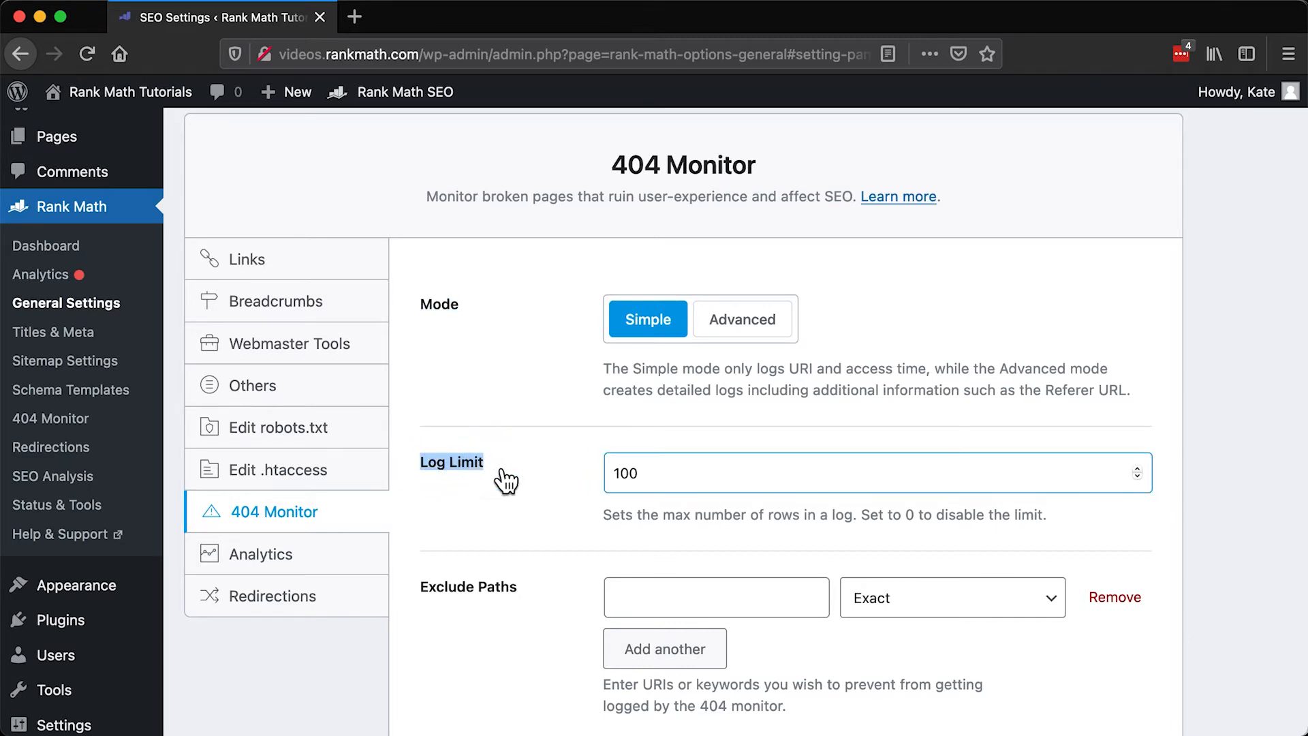
- Add an Exclude Paths entry set to Regex matching in 404 Monitor settings
scroll("down", 3)
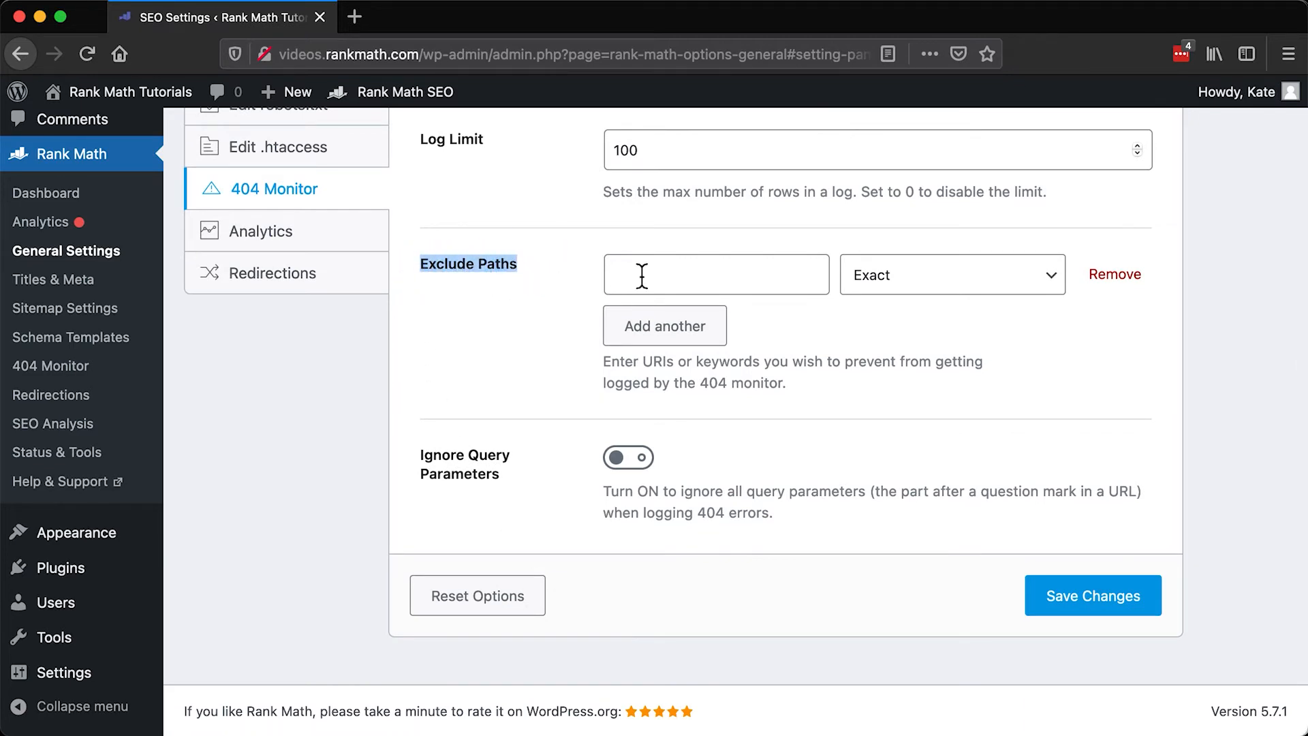
left_click(716, 274)
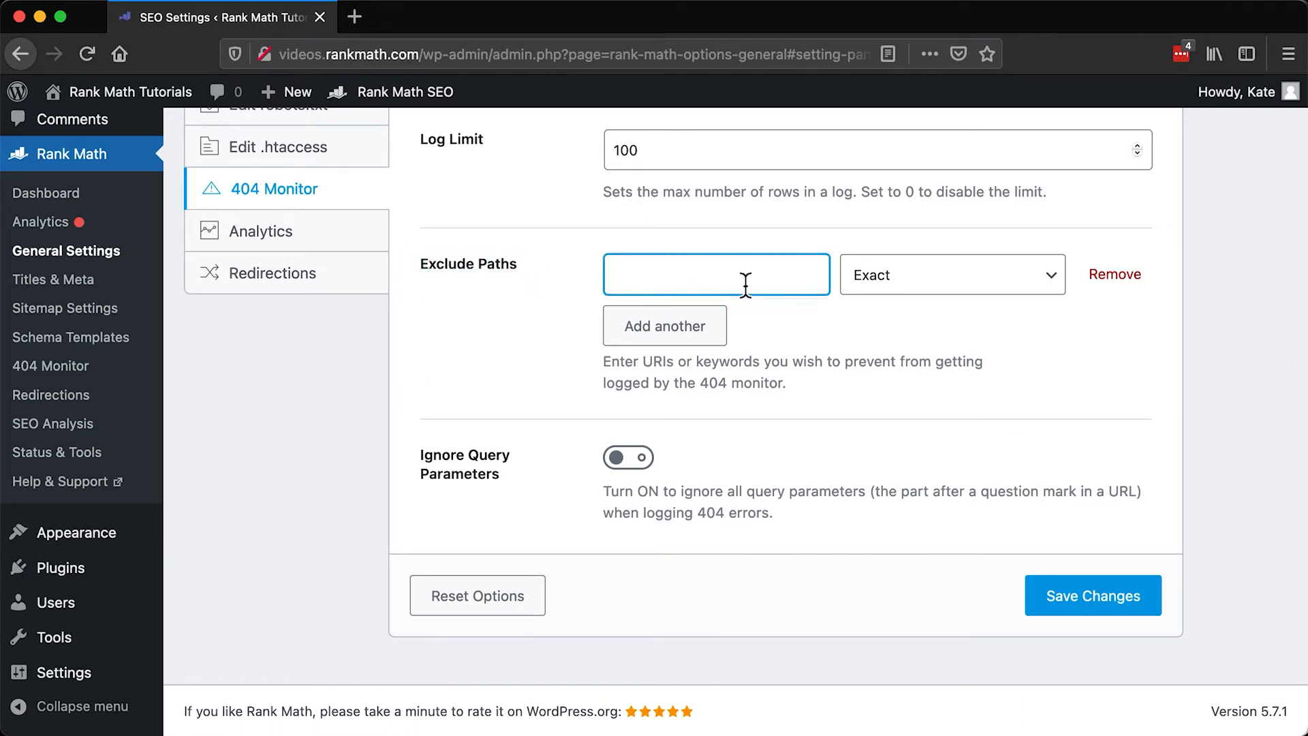
type("this-is-")
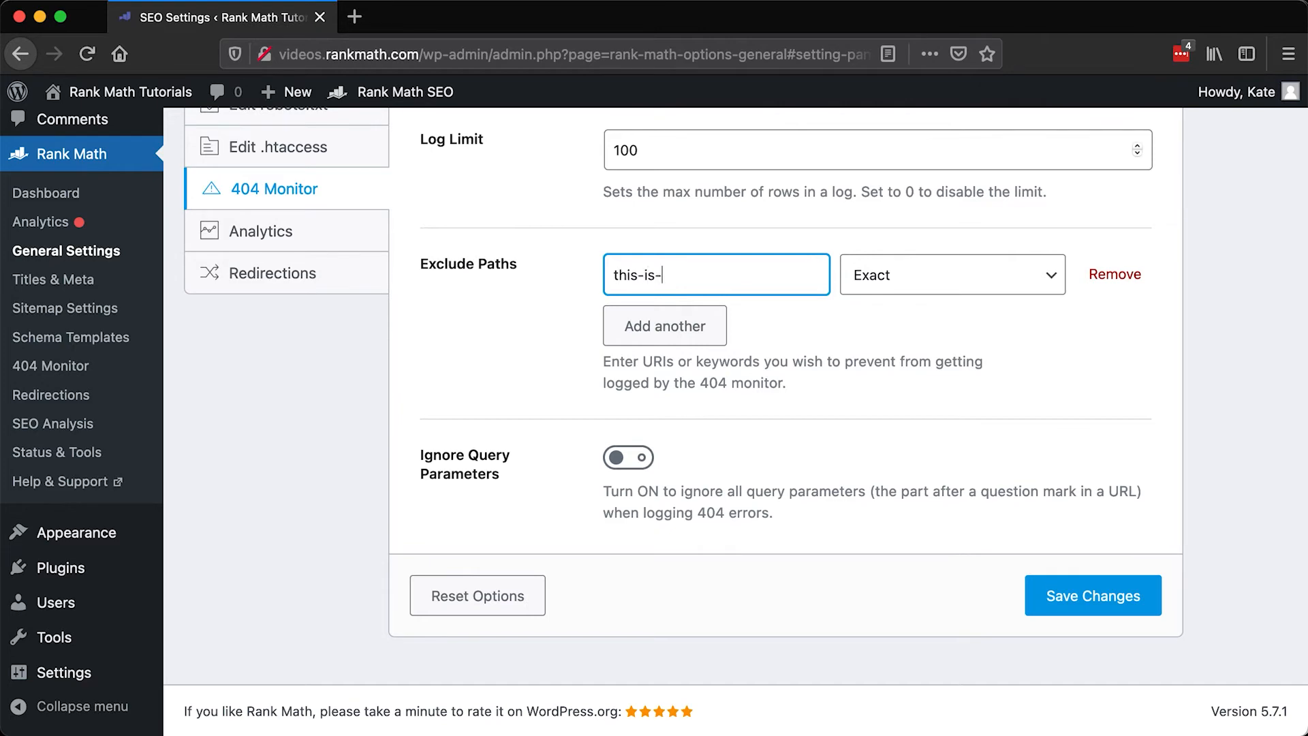
type("an-exampl")
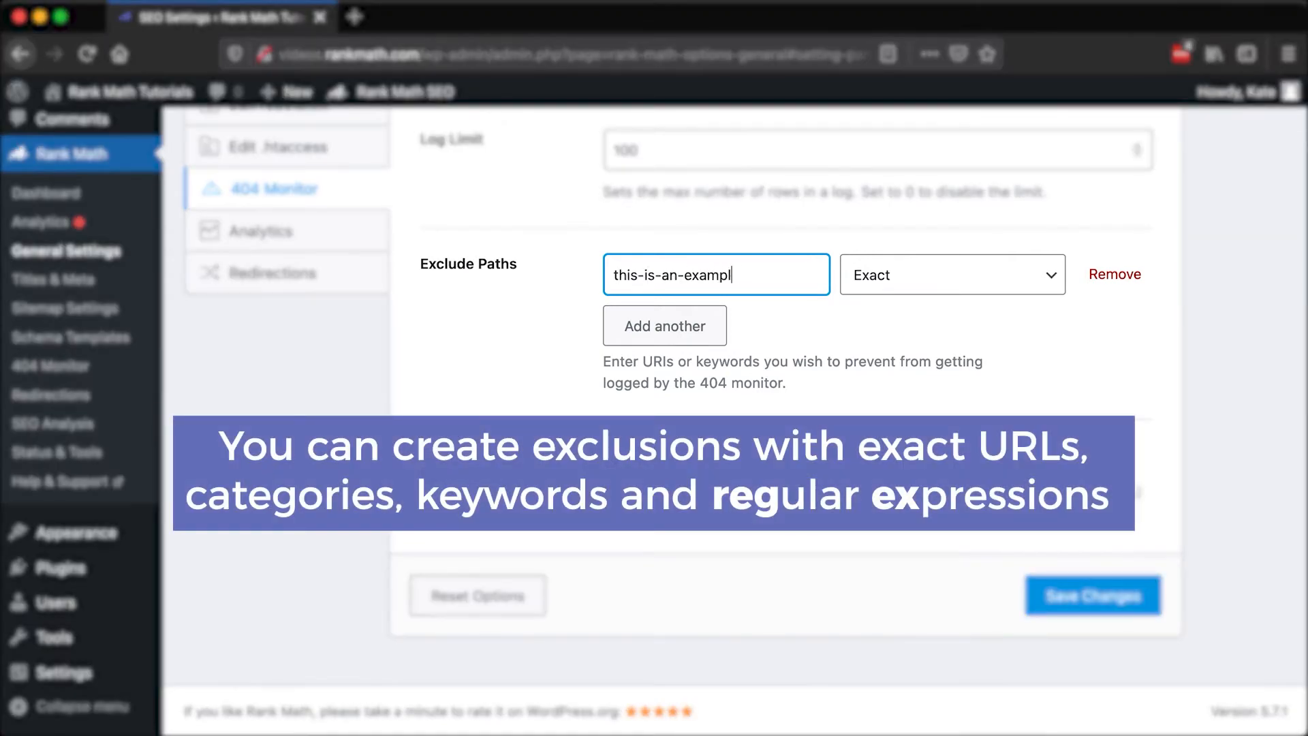
left_click(951, 274)
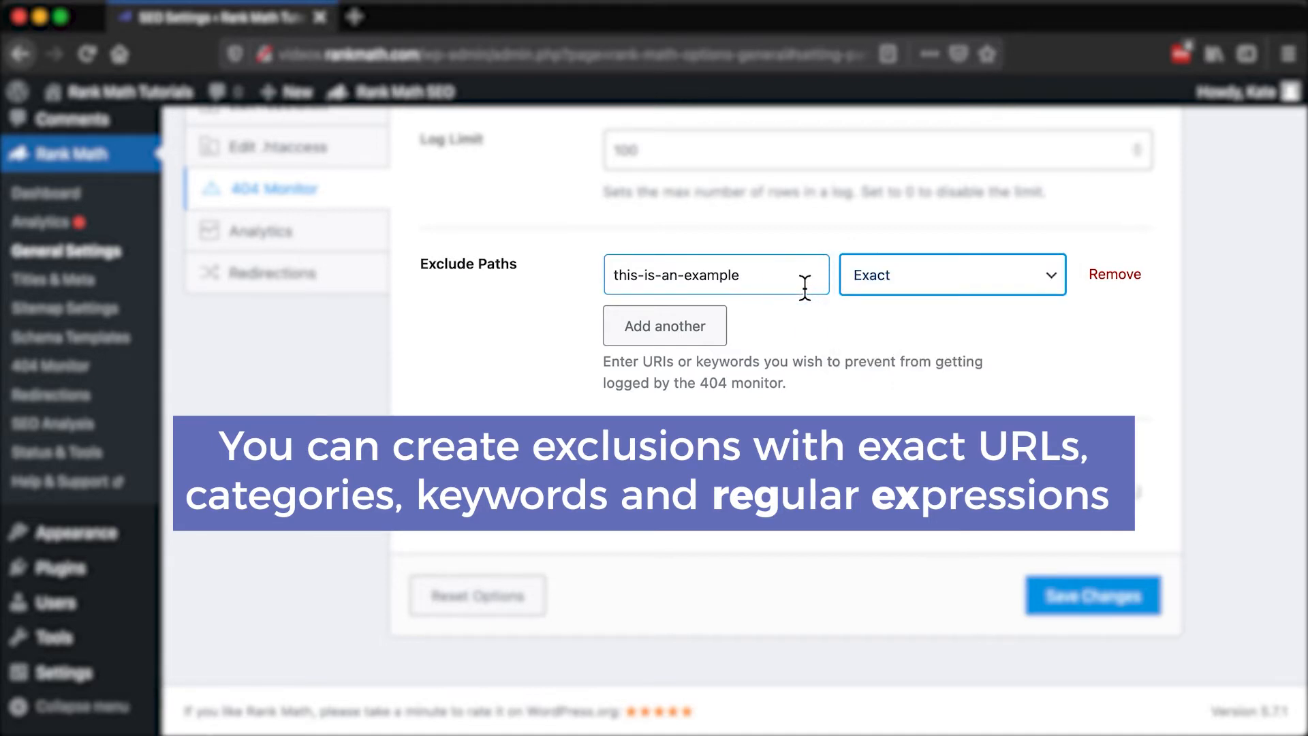
left_click(951, 274)
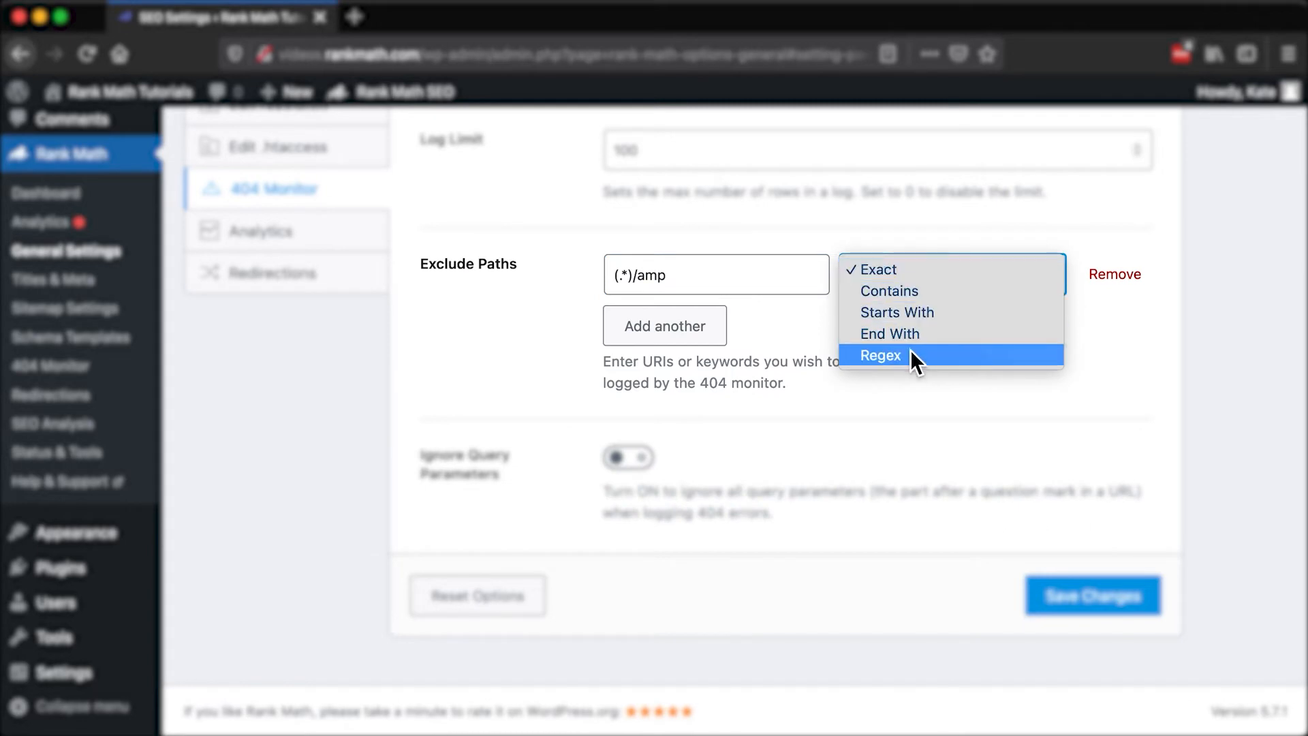
left_click(880, 355)
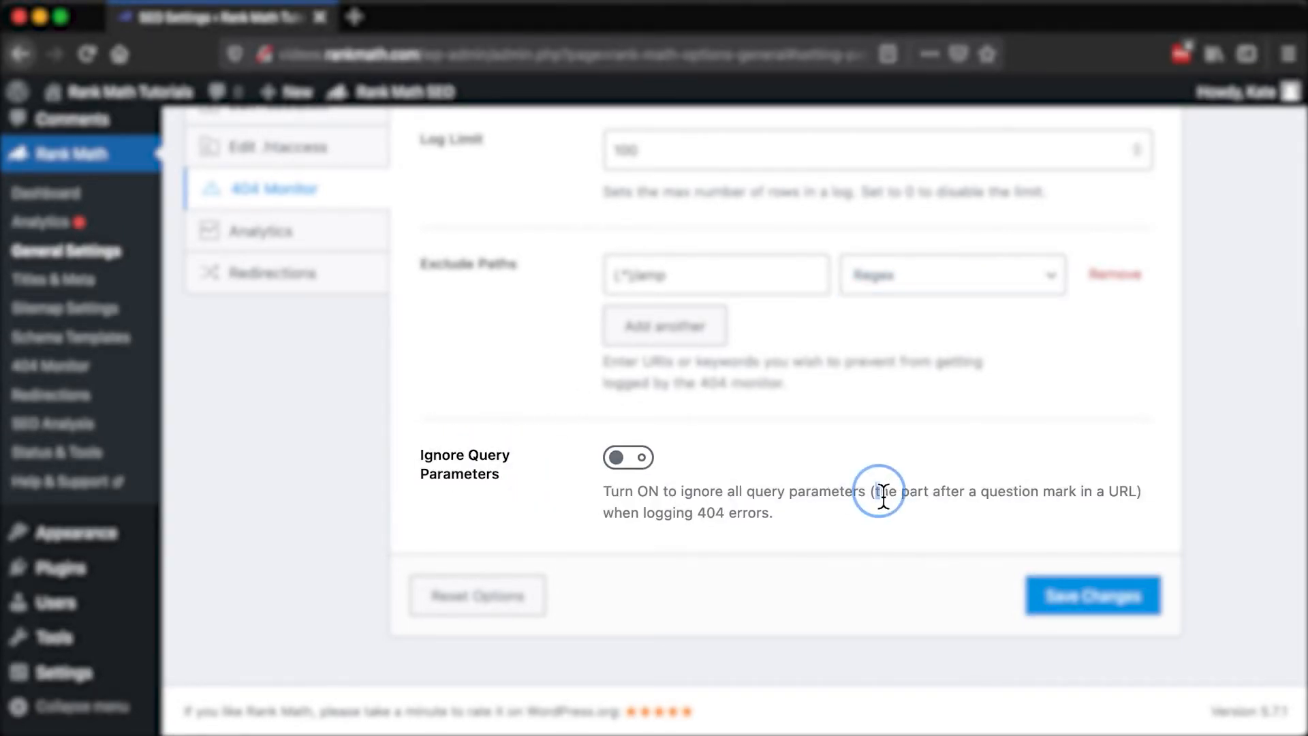
left_click_drag(876, 490, 1130, 491)
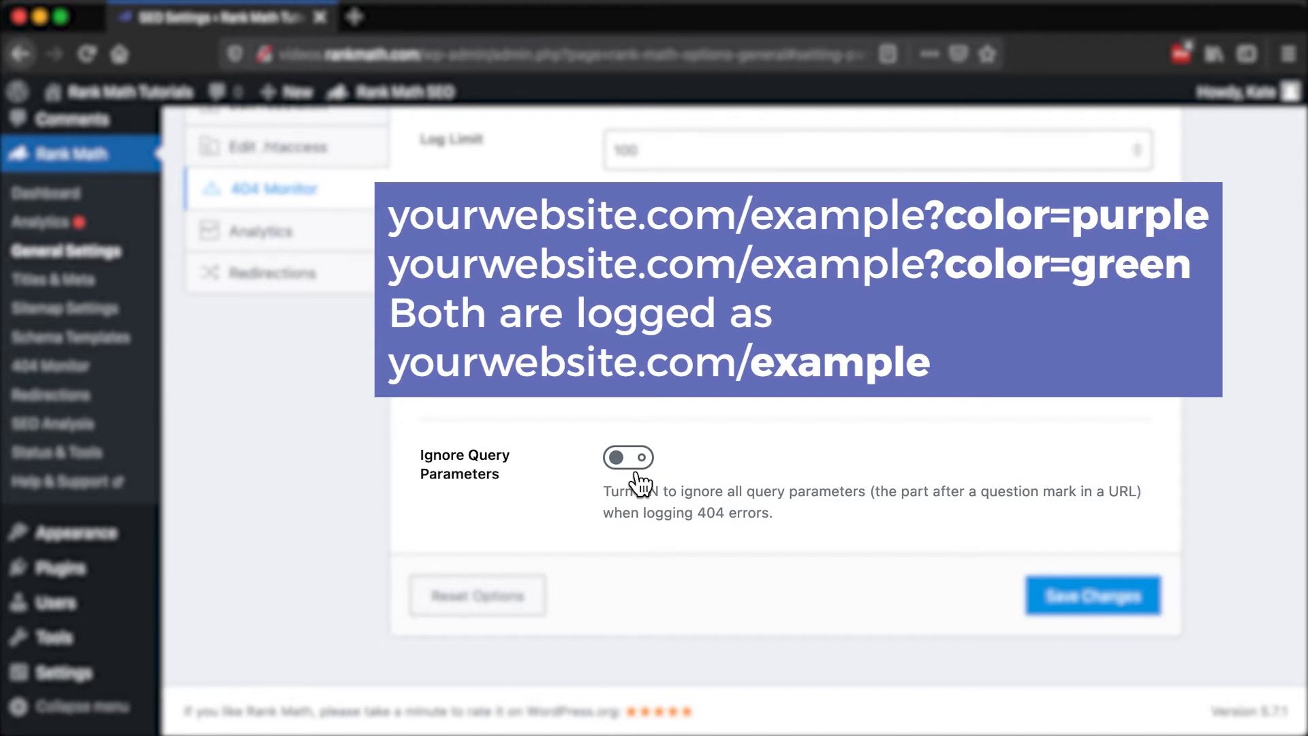
left_click(627, 457)
type("videos.rankmath.com/miztake")
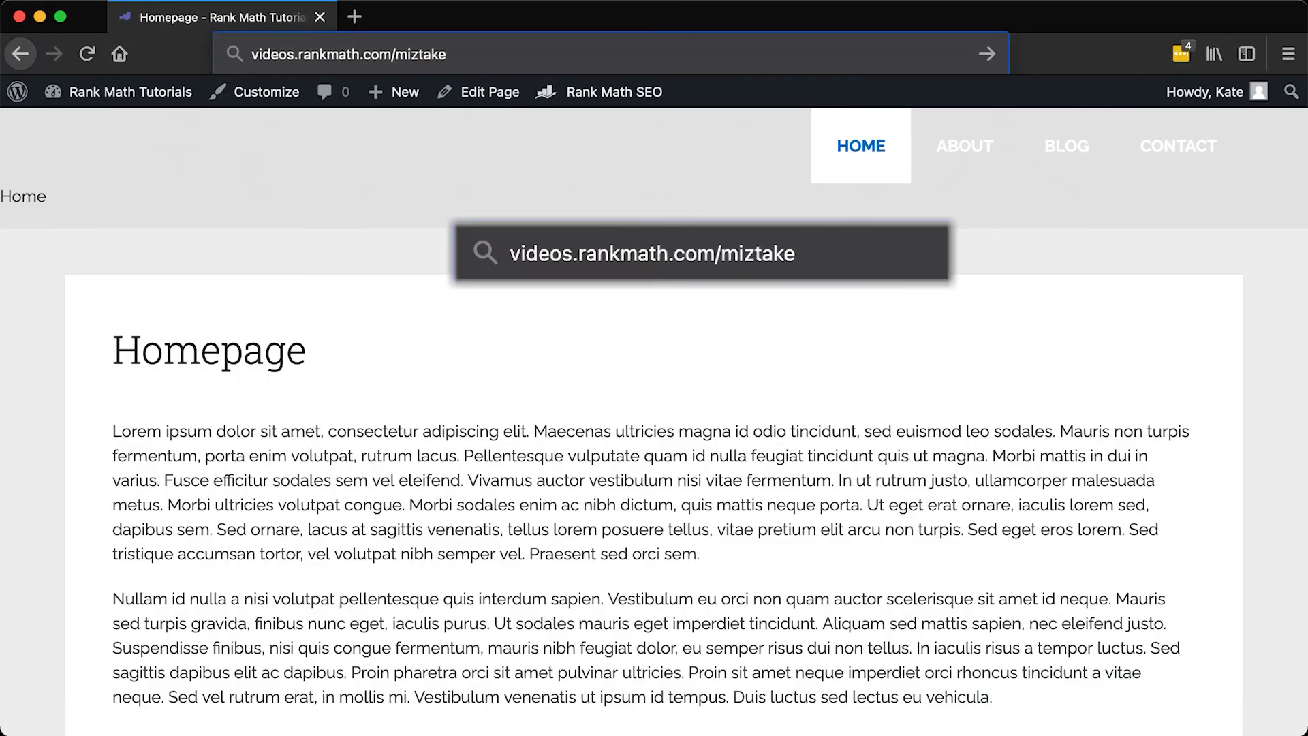
- Visit a mistyped URL ending '-in-the-url' and edit the misspelled page's title
type("-in-the-url")
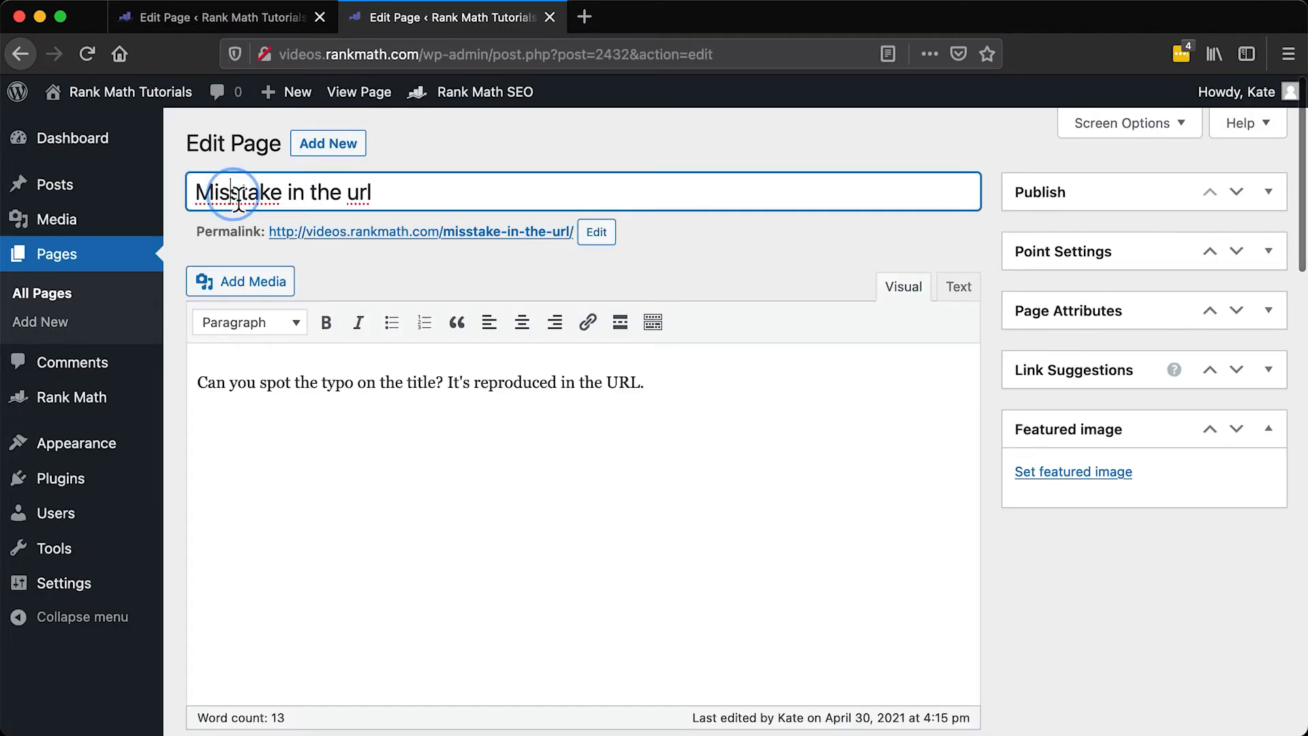
left_click(595, 231)
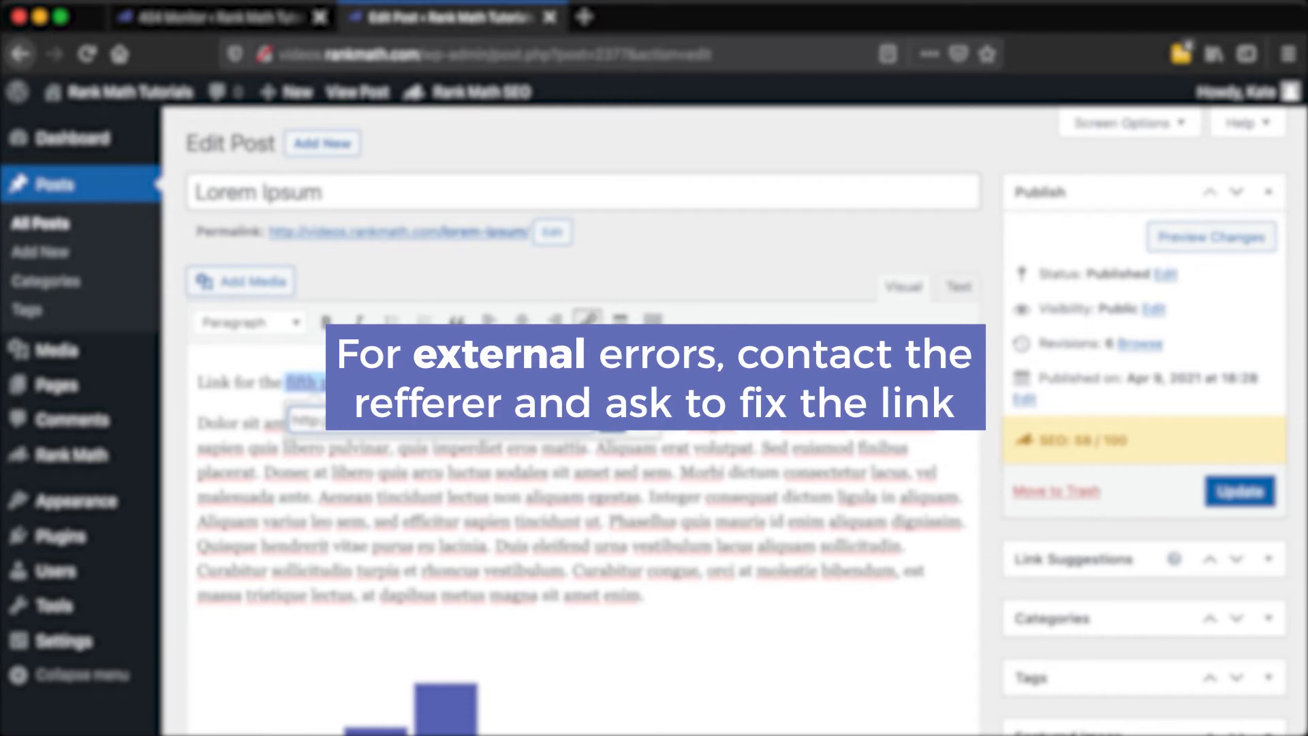
- Inspect the link inside the Lorem Ipsum post
left_click(204, 18)
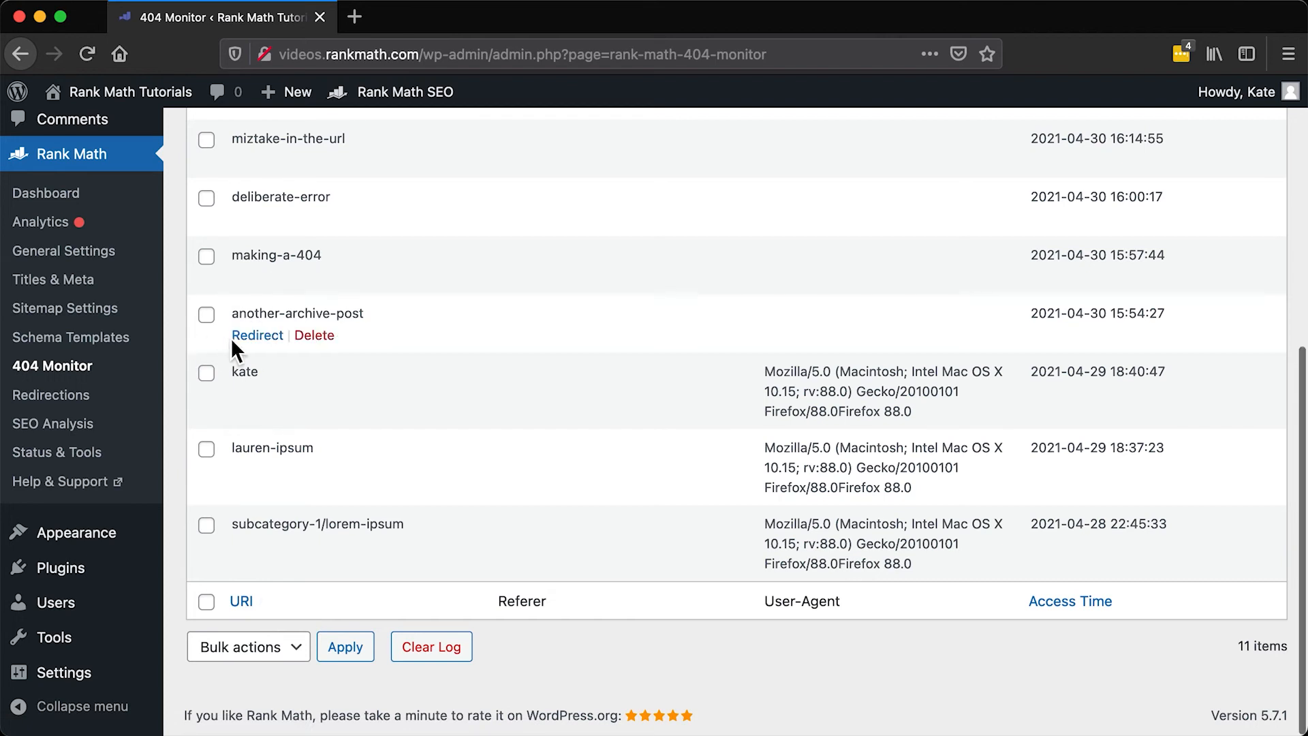
- Bulk-redirect the deliberate-error and making-a-404 entries and start entering the destination
left_click(257, 335)
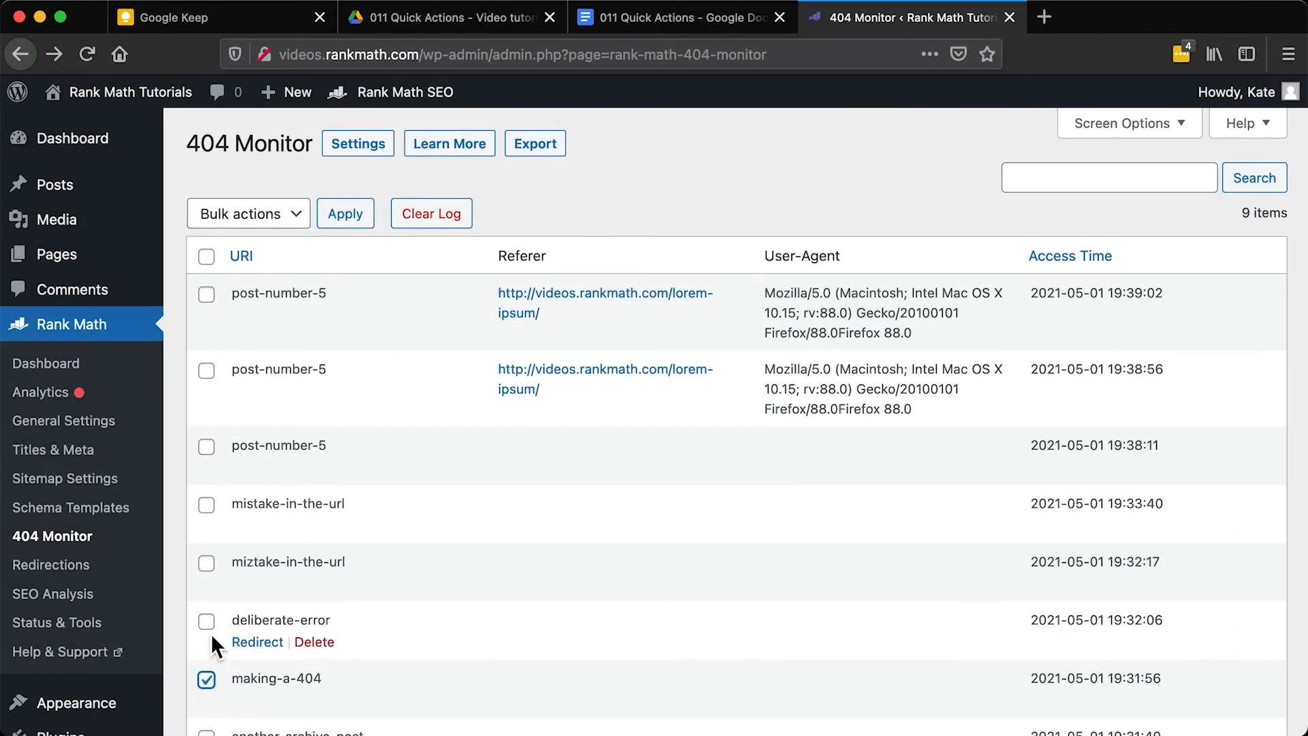
left_click(206, 621)
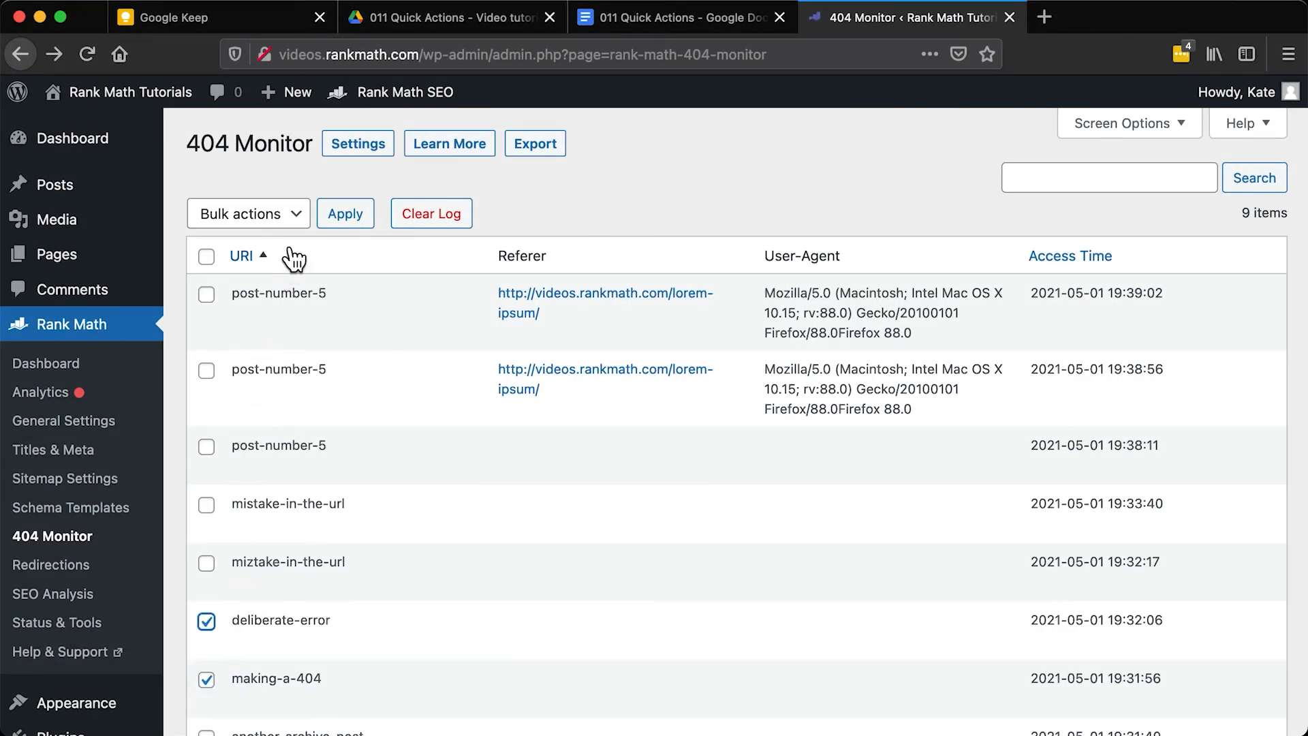
left_click(248, 213)
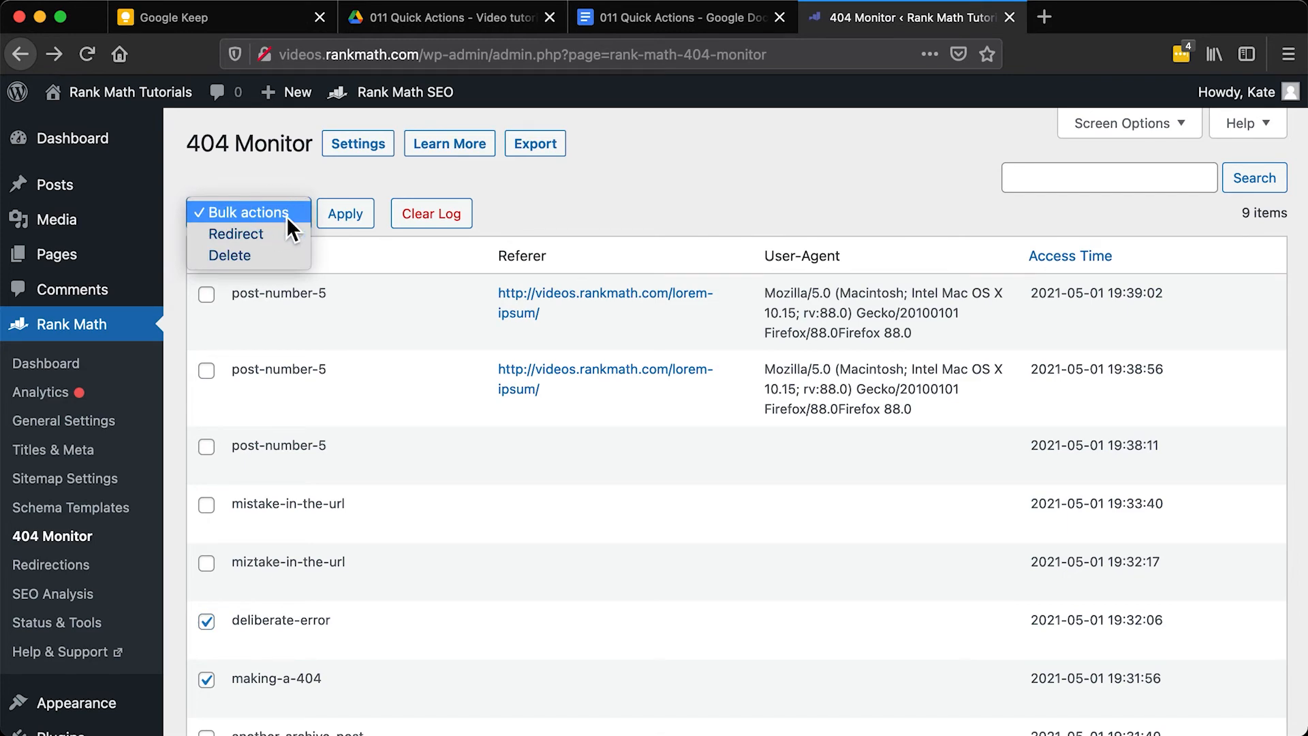
left_click(236, 234)
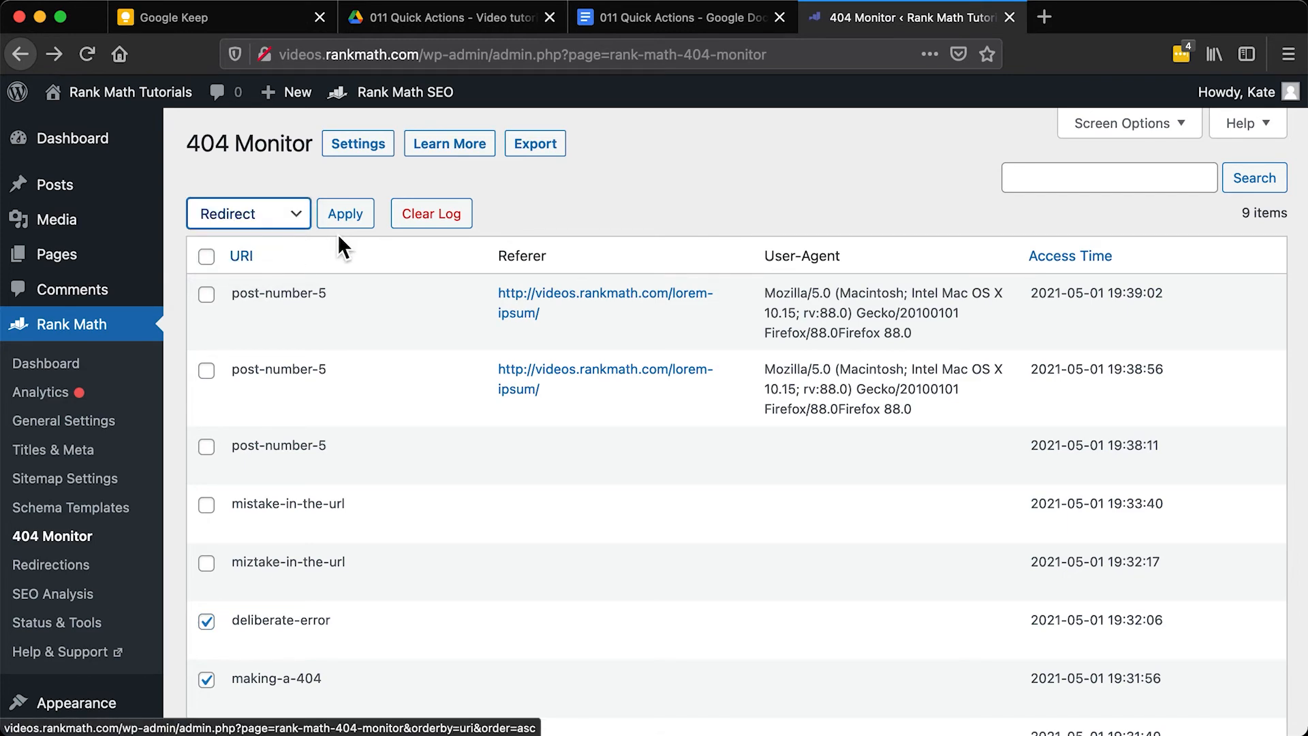
left_click(344, 213)
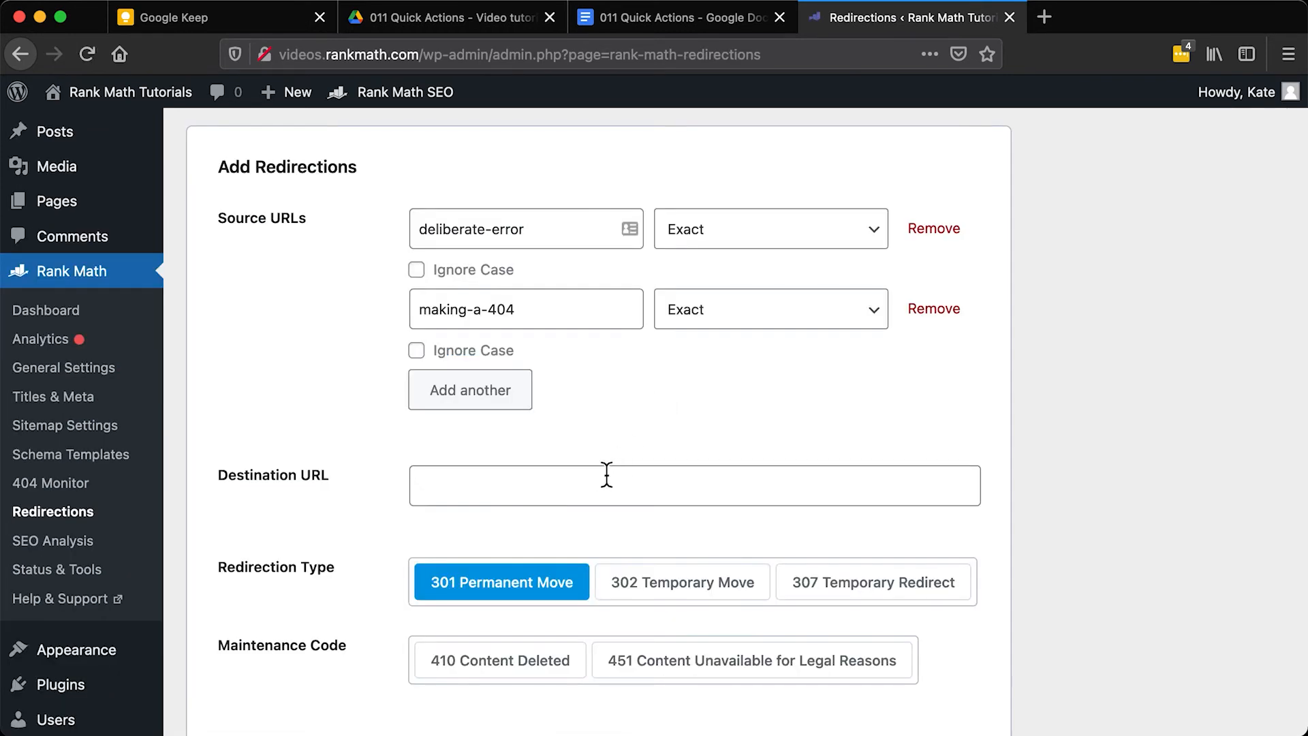
left_click(692, 484)
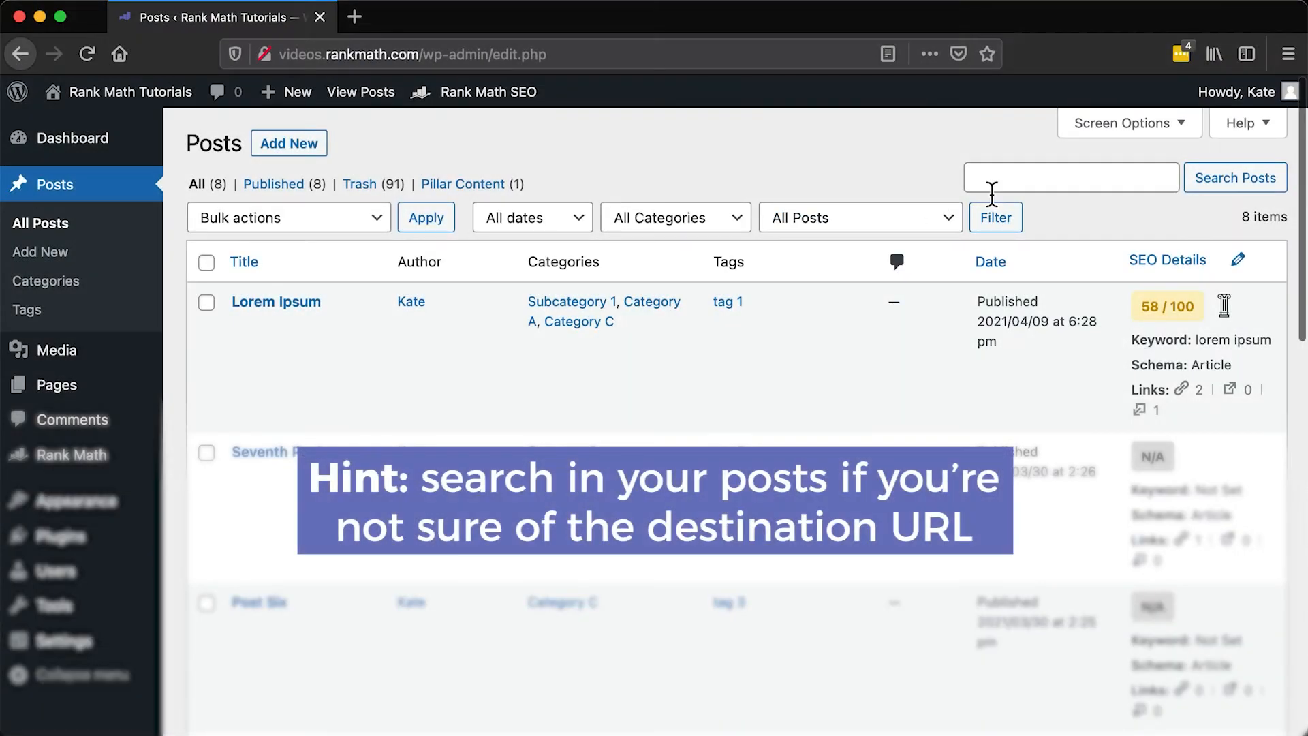
- Search posts for 'archiv' and pick one of the suggested archive posts
type("archiv")
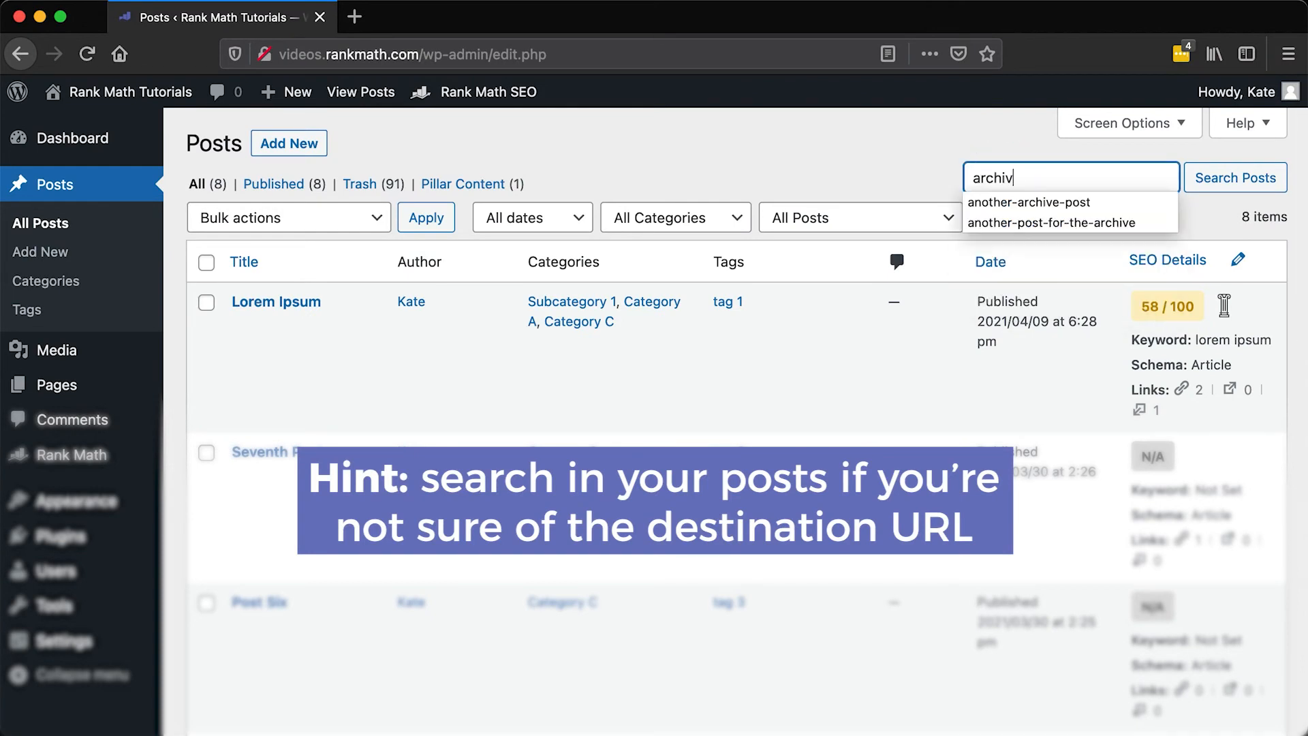
left_click(1235, 177)
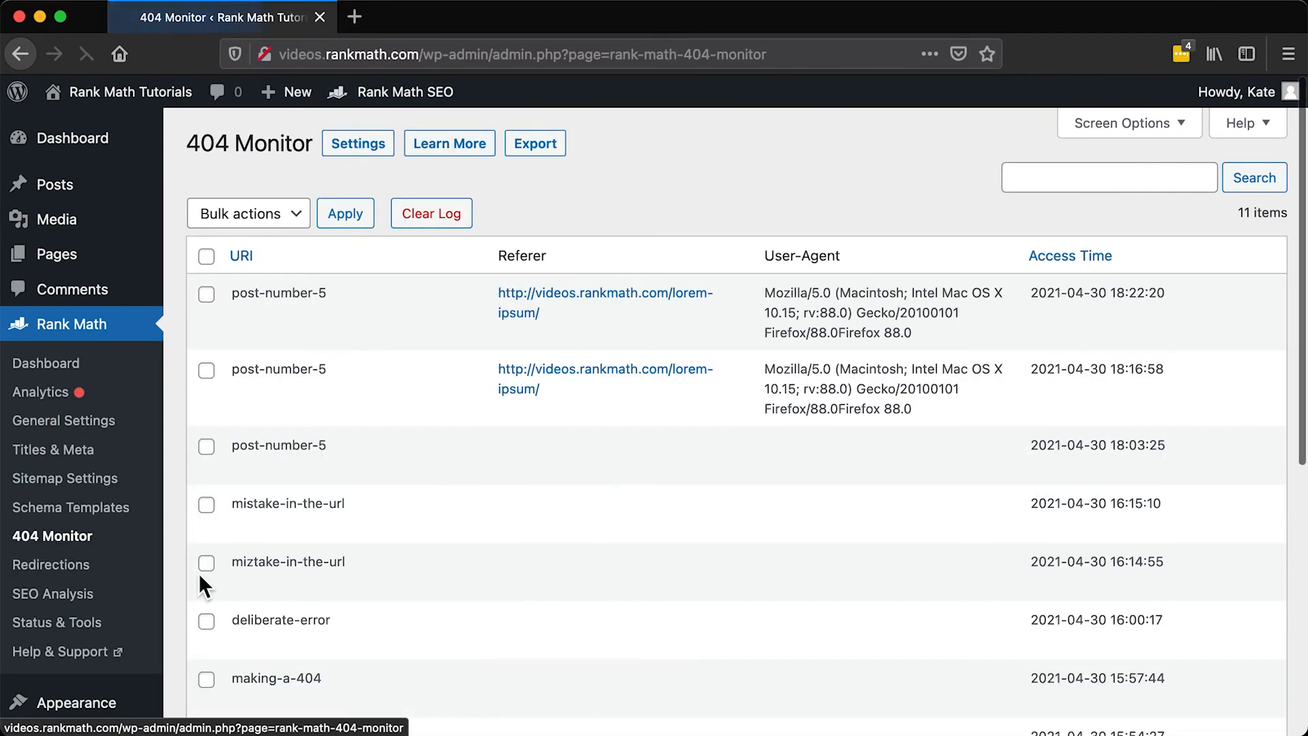
- Mark the post-number-5 entries in the 404 log and bulk-delete them
scroll("down", 3)
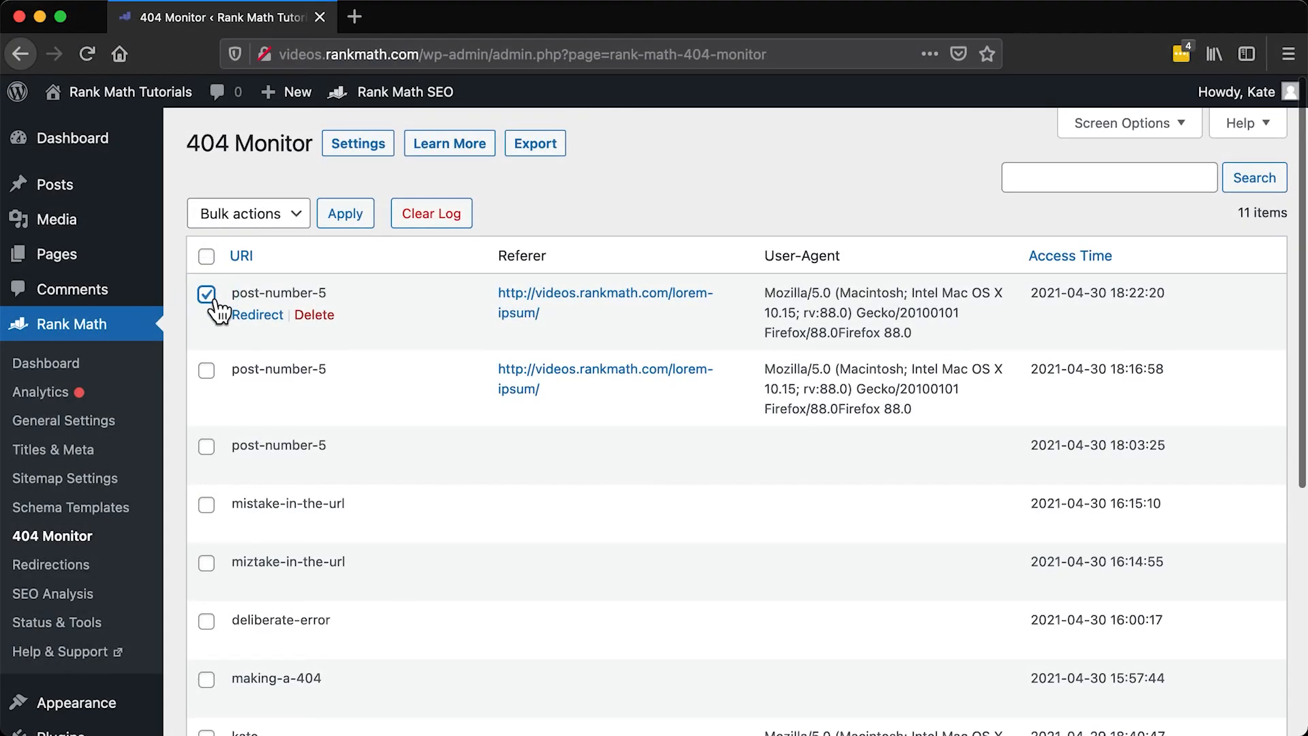
left_click(247, 213)
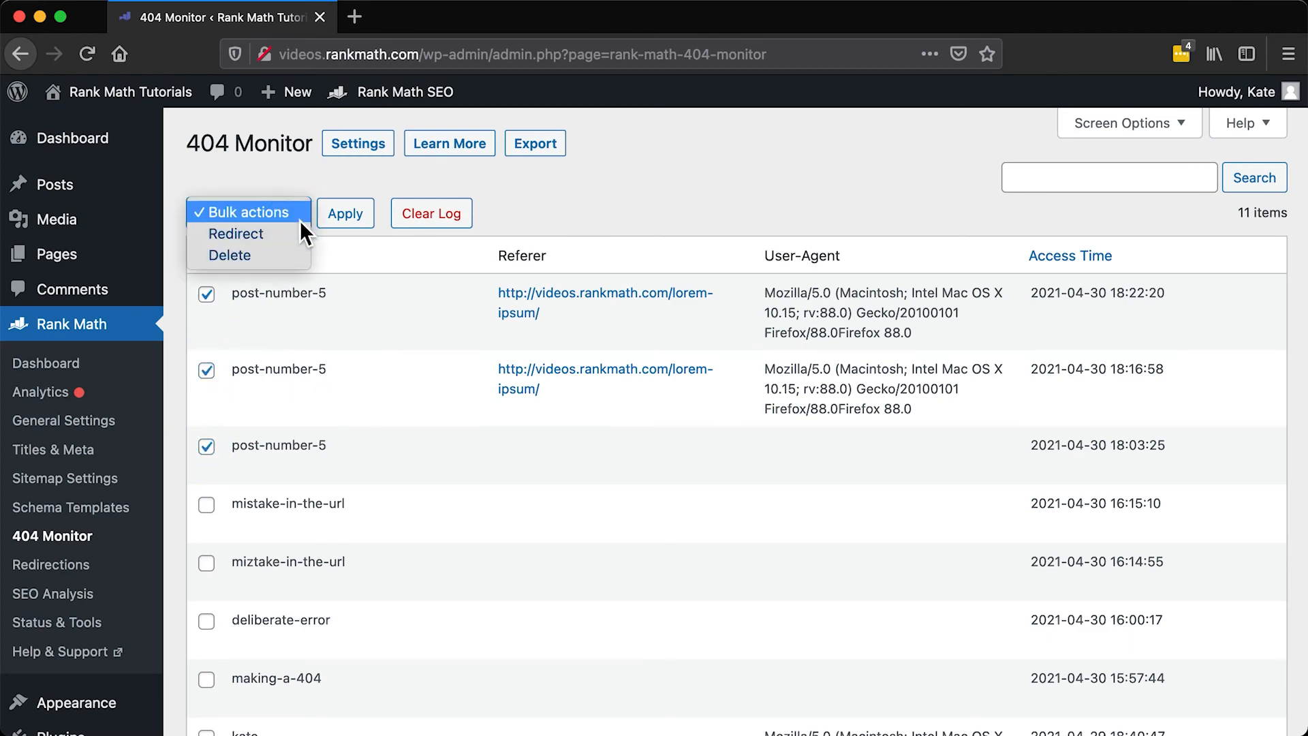
left_click(345, 212)
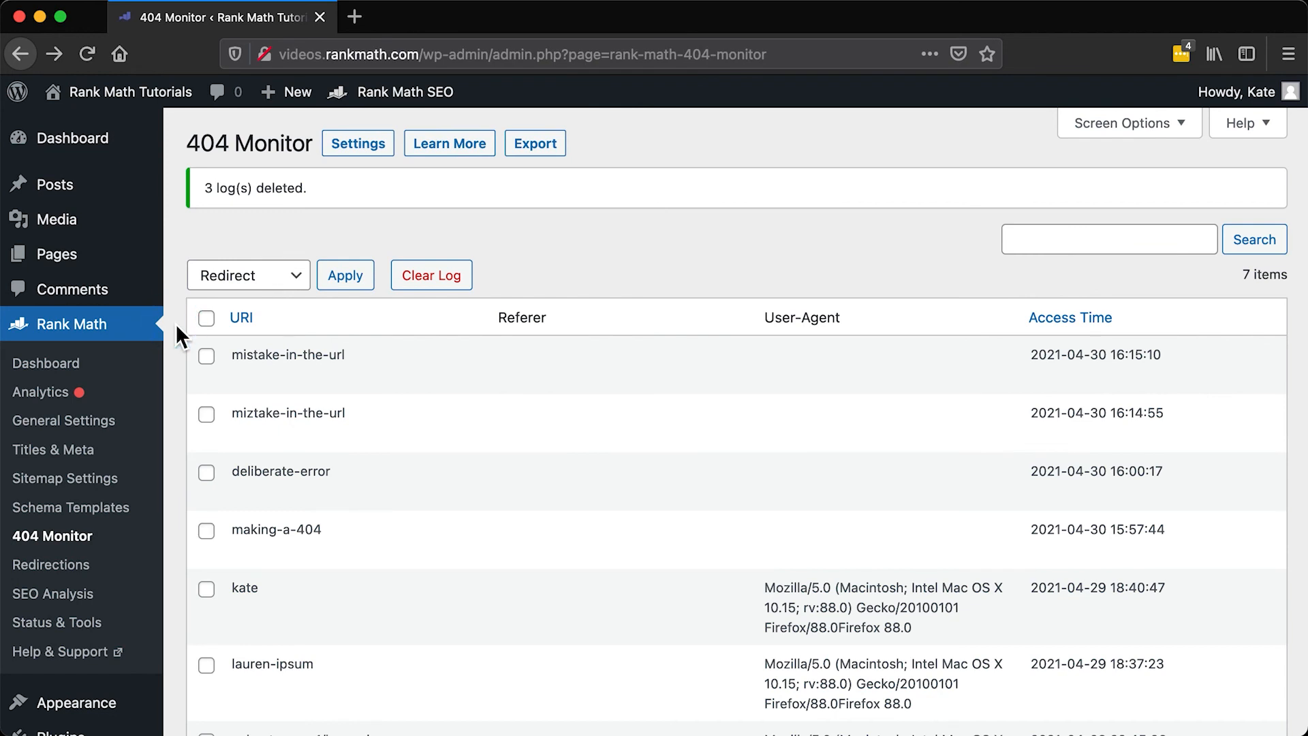
mouse_move(43, 127)
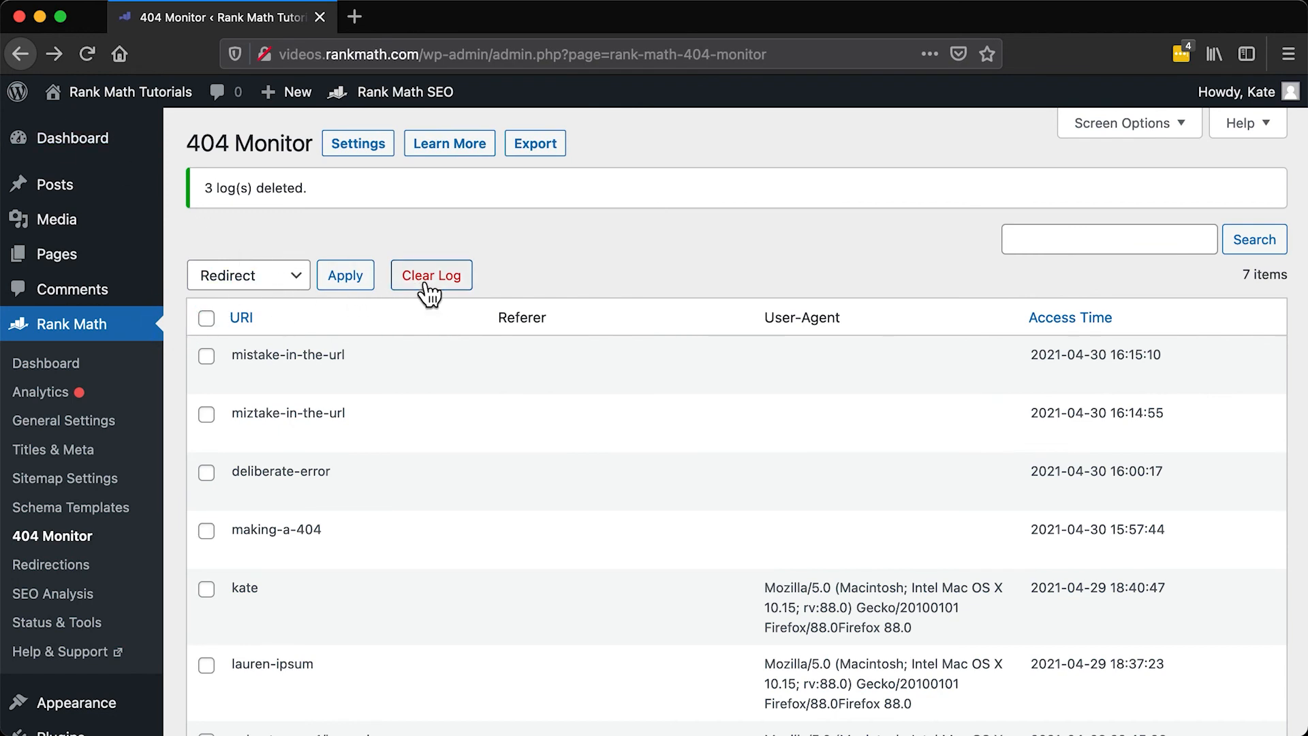
- Clear the whole 404 log, confirming deletion of all seven remaining entries
left_click(431, 275)
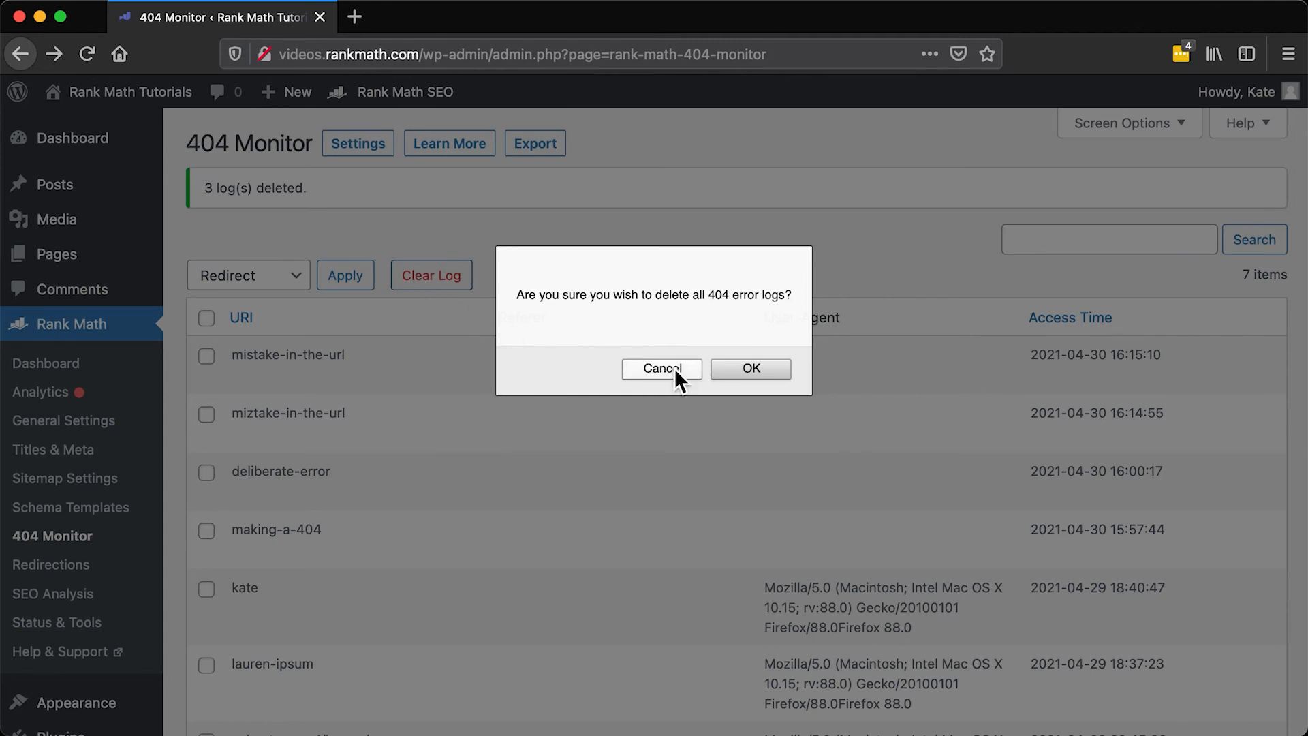
mouse_move(737, 388)
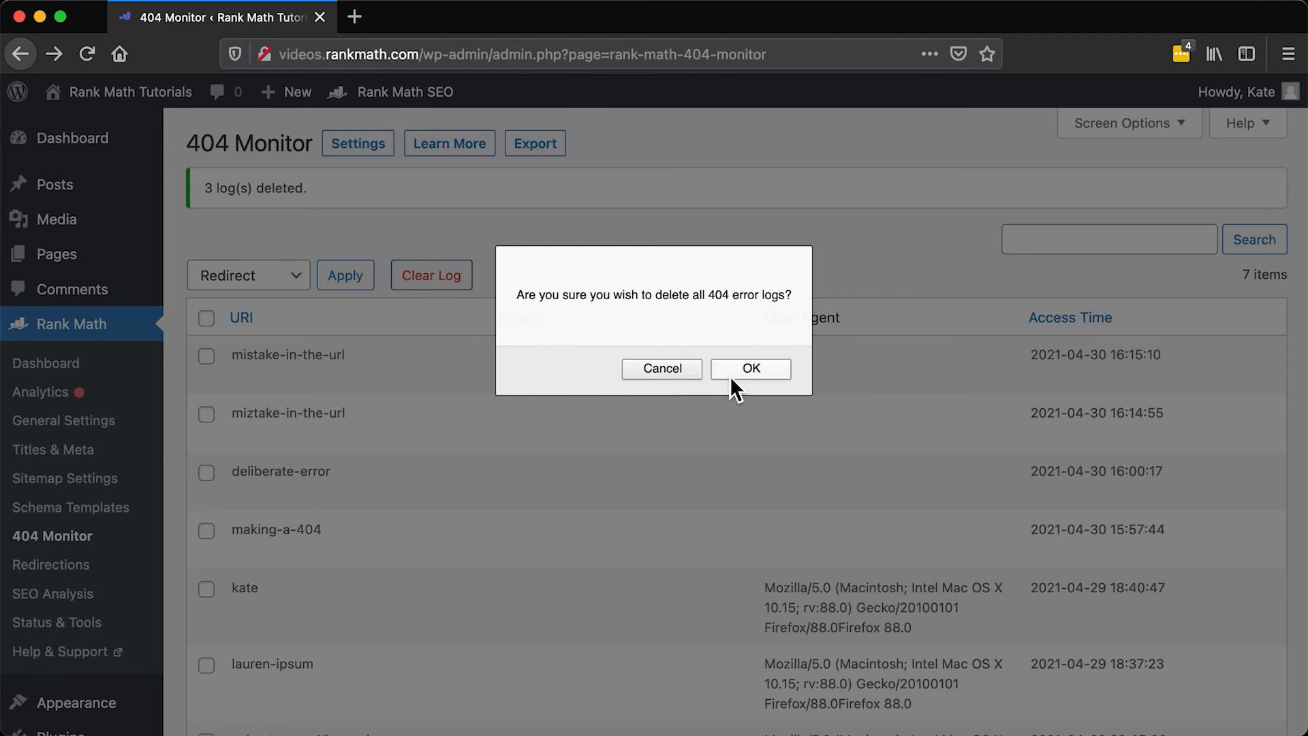
left_click(750, 369)
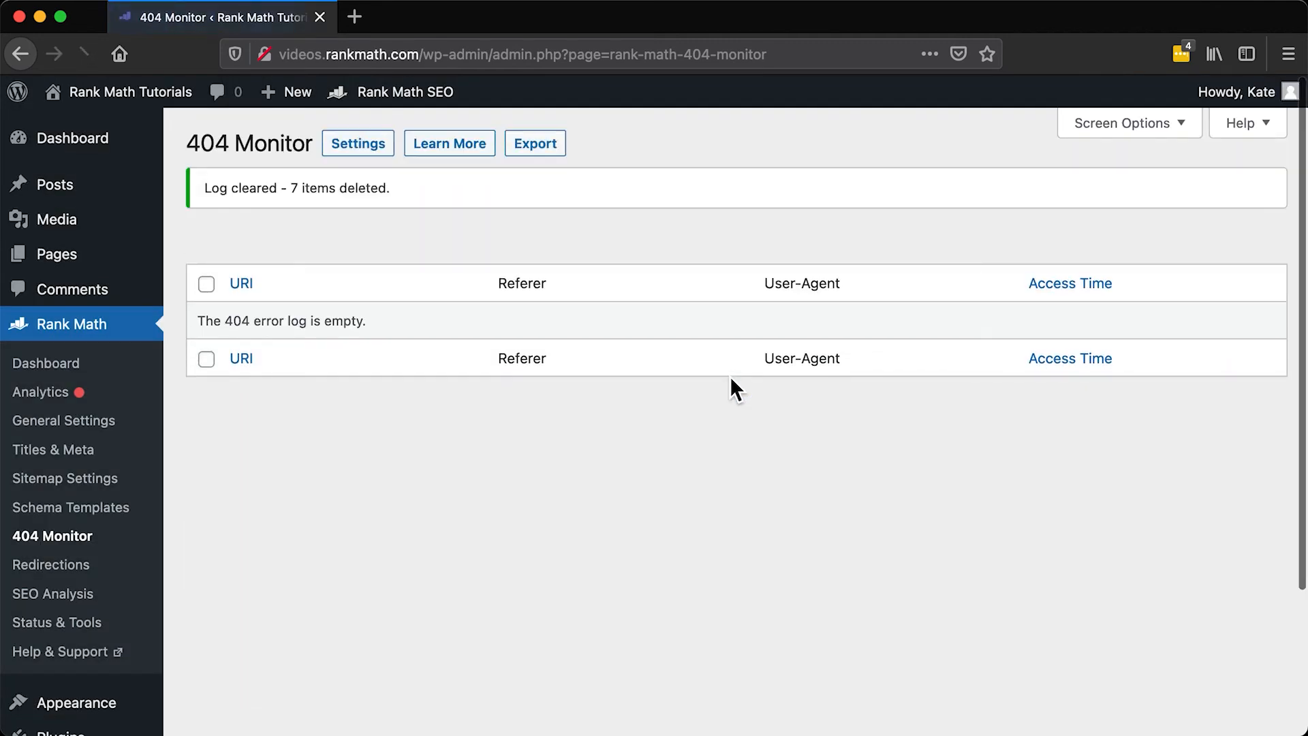
left_click(86, 53)
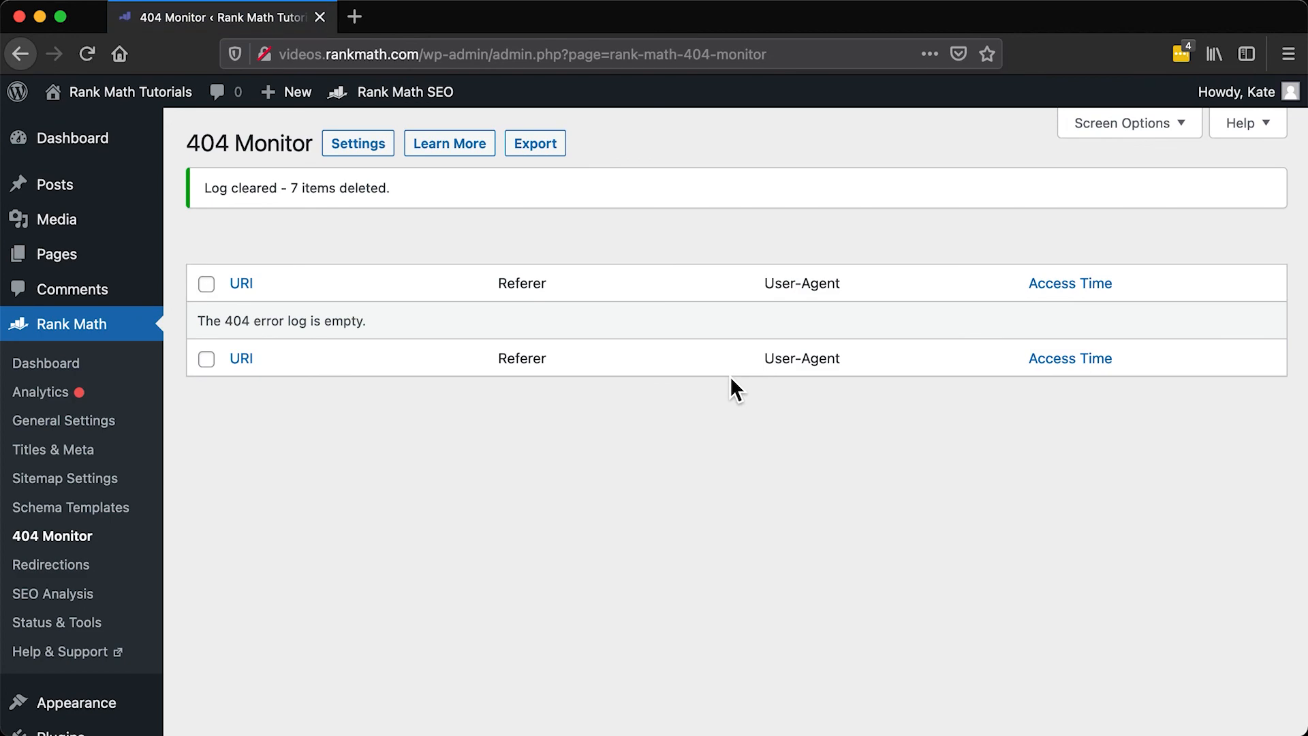